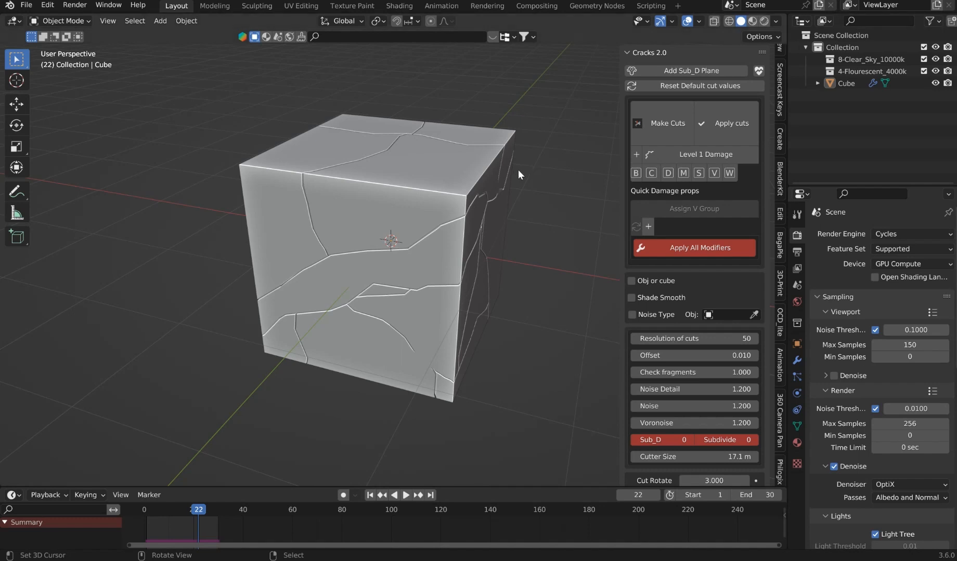
mouse_move(573, 81)
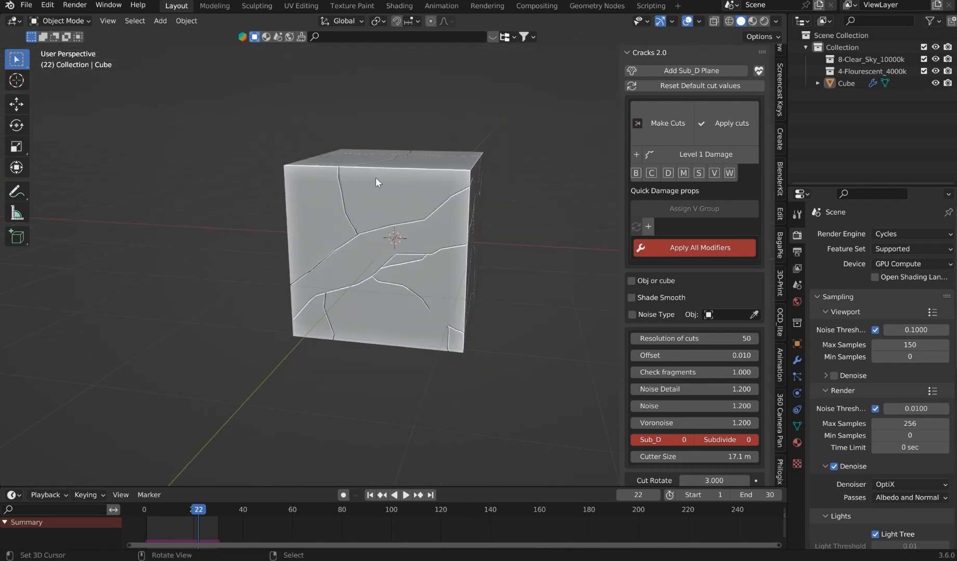
Move the timeline back to frame 13.
left_click(406, 495)
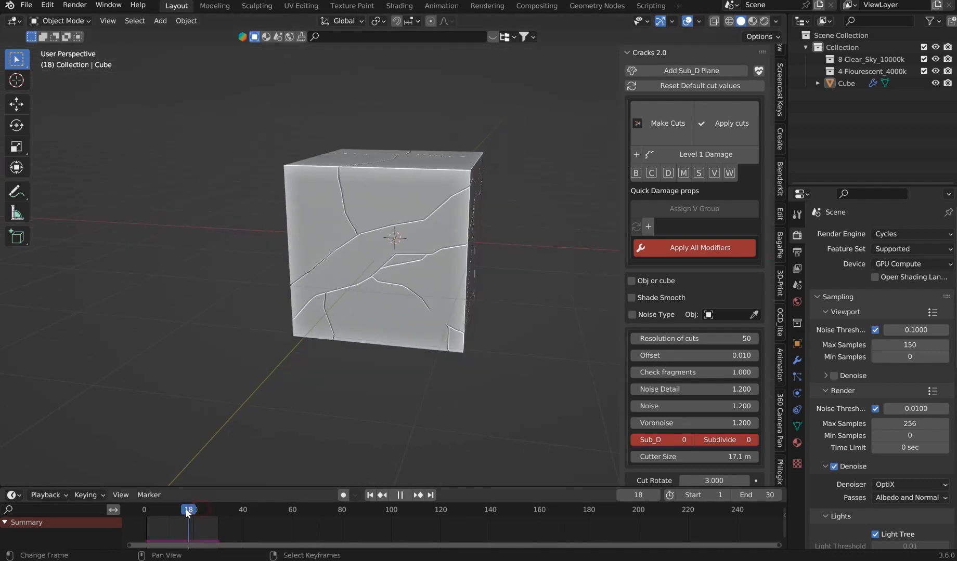
left_click_drag(187, 510, 179, 510)
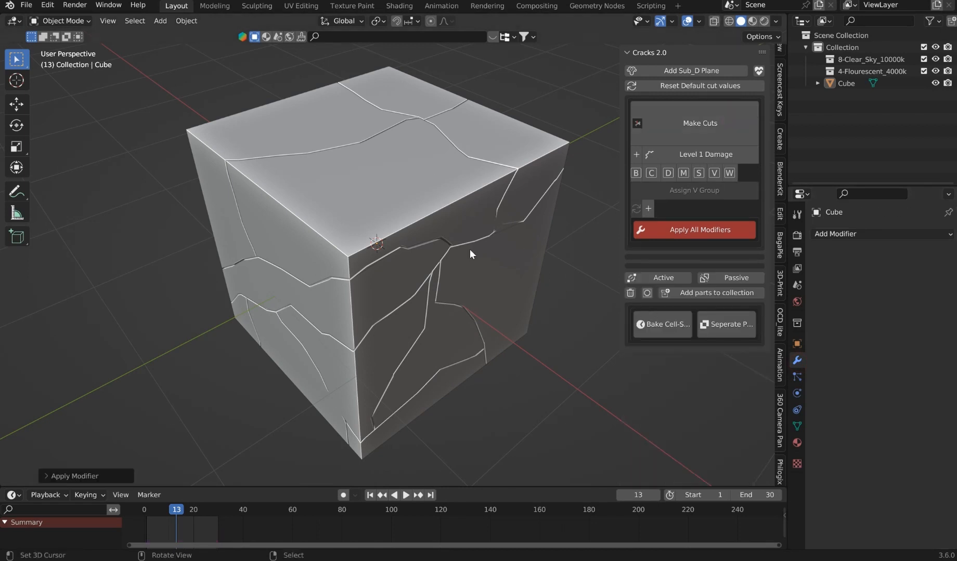
Separate the cracked cube into loose fragment objects.
left_click(725, 323)
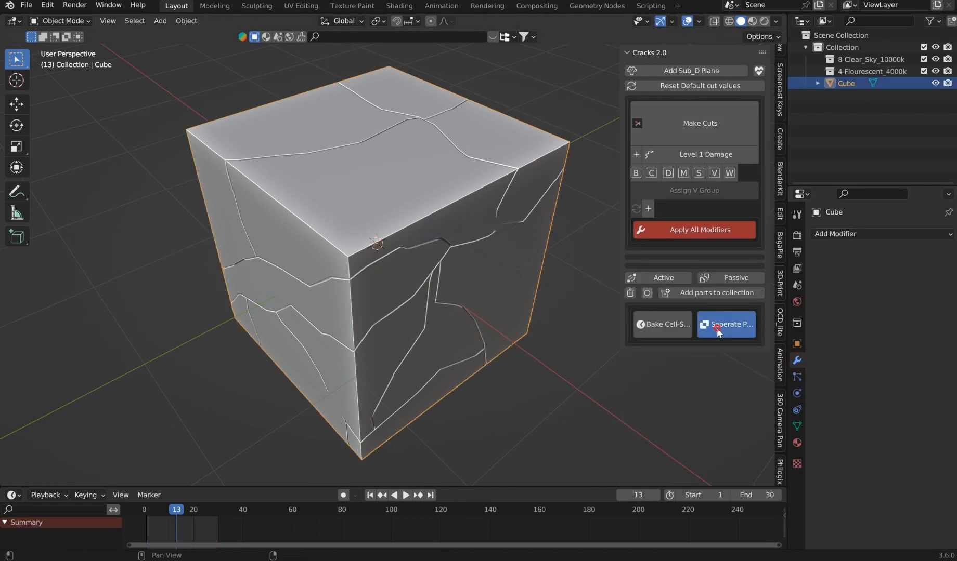
left_click(726, 324)
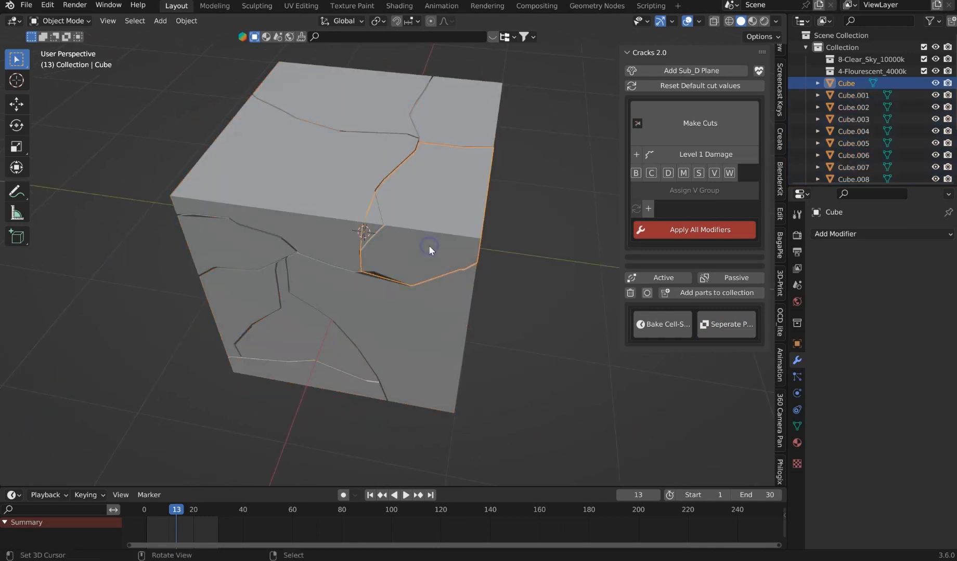
left_click_drag(428, 250, 340, 159)
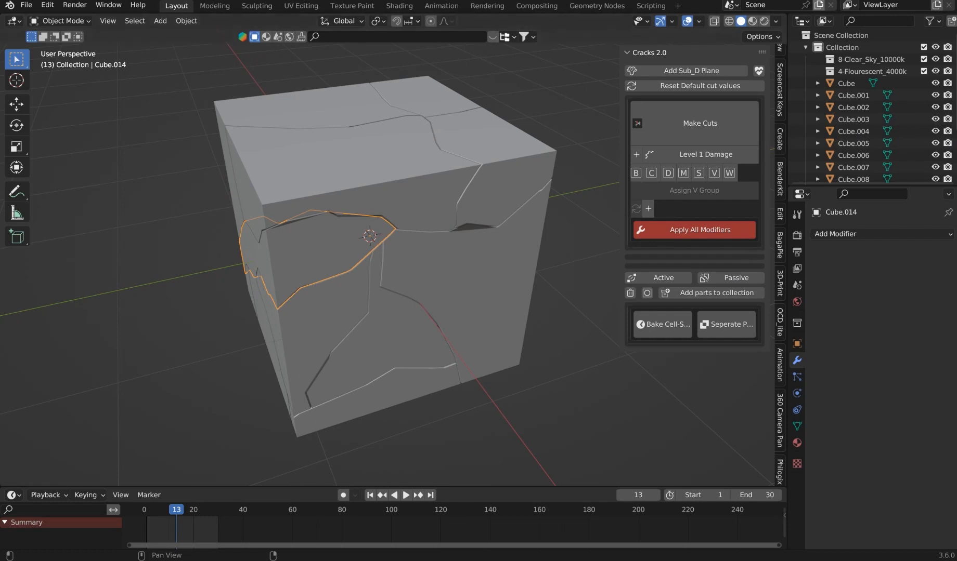
mouse_move(379, 218)
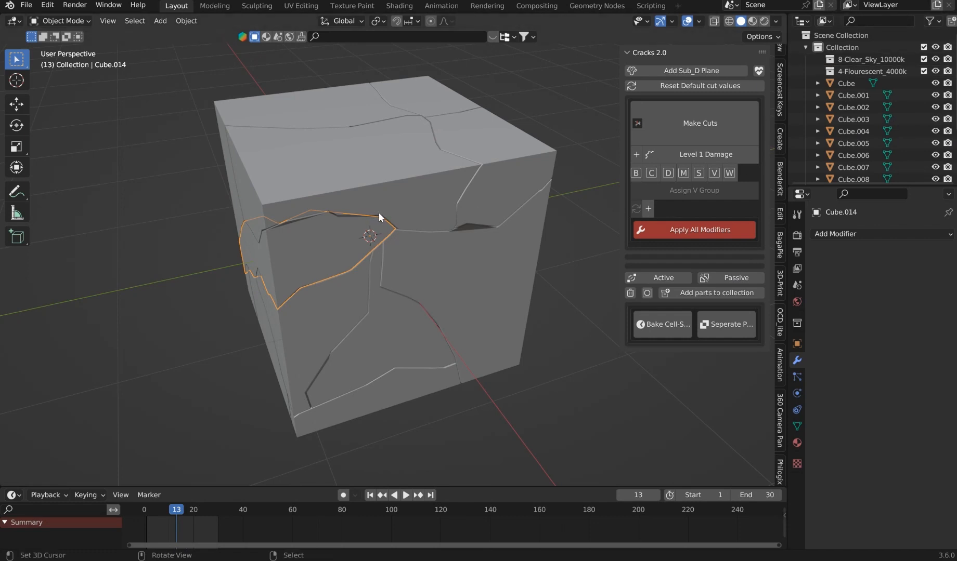
Gather the fragments into a new Loose Parts.001 collection and collapse it.
left_click(715, 292)
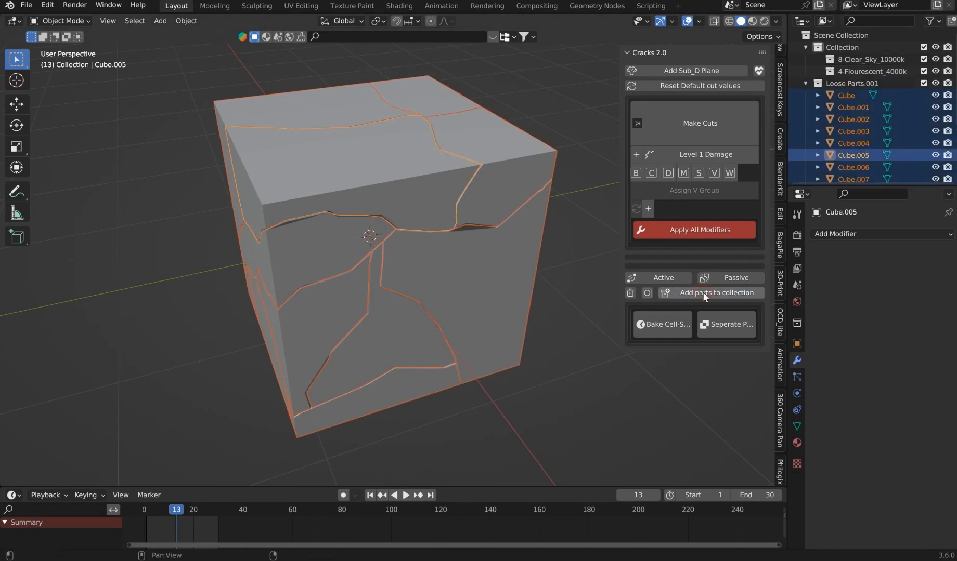
left_click(804, 84)
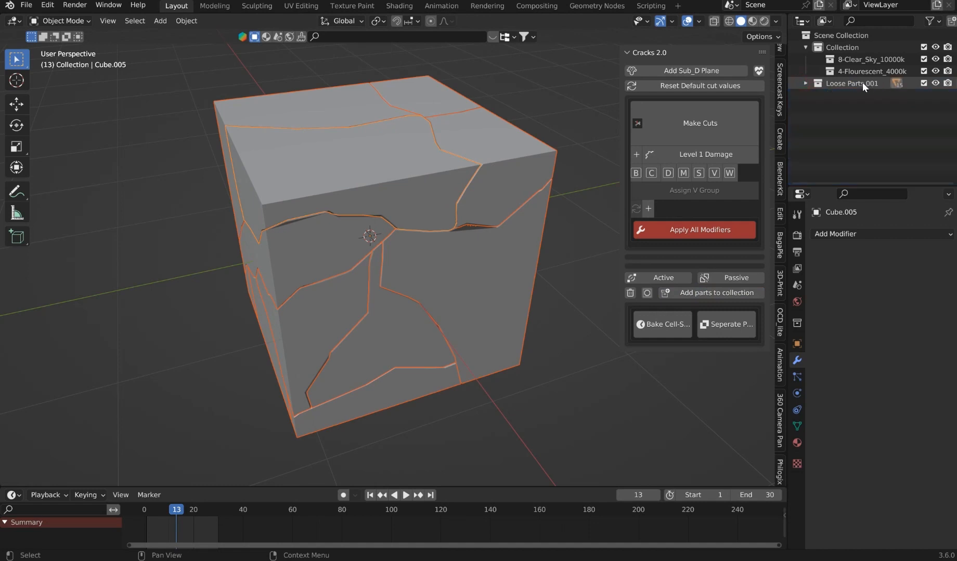
left_click(851, 83)
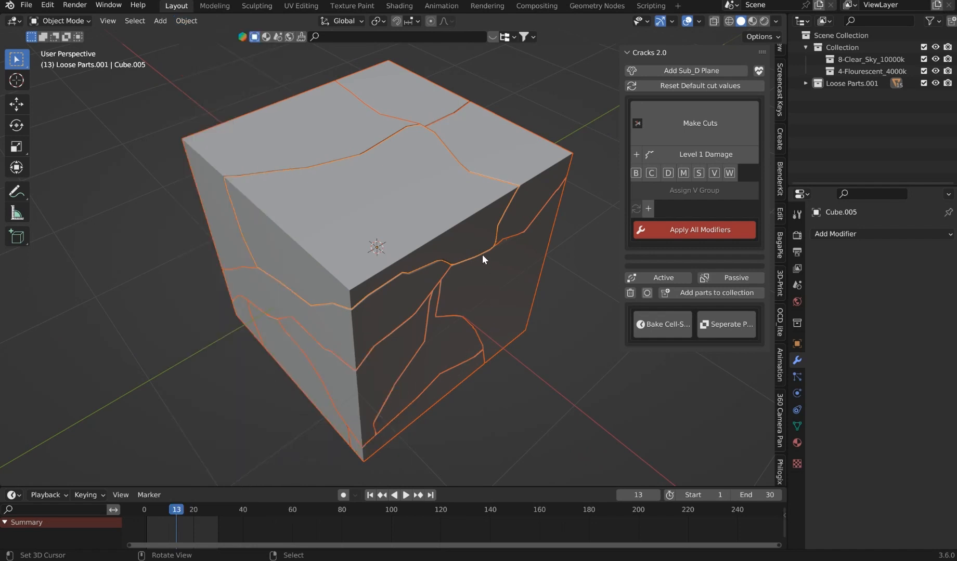
Zoom the viewport over the cube fragments in Loose Parts.001.
scroll("down", 3)
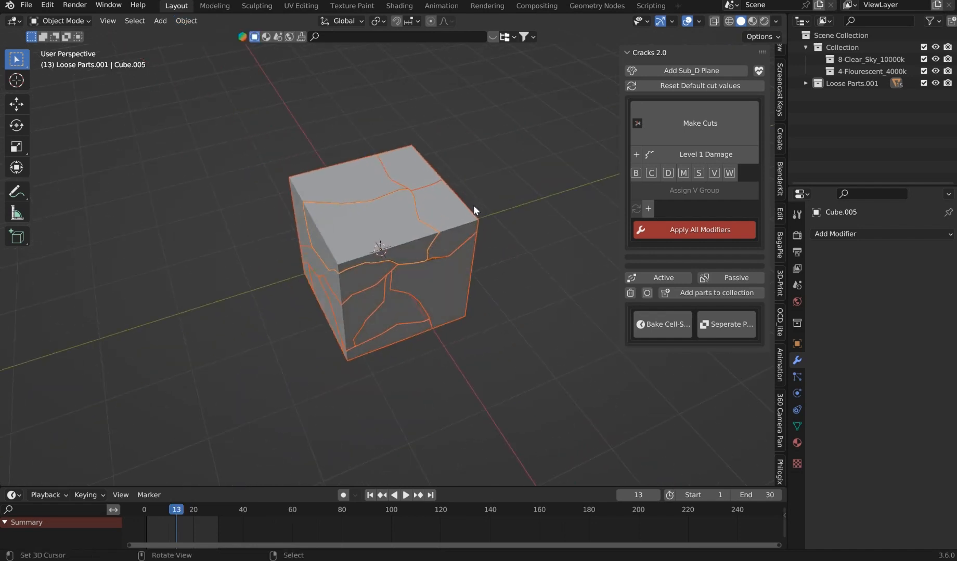
mouse_move(433, 214)
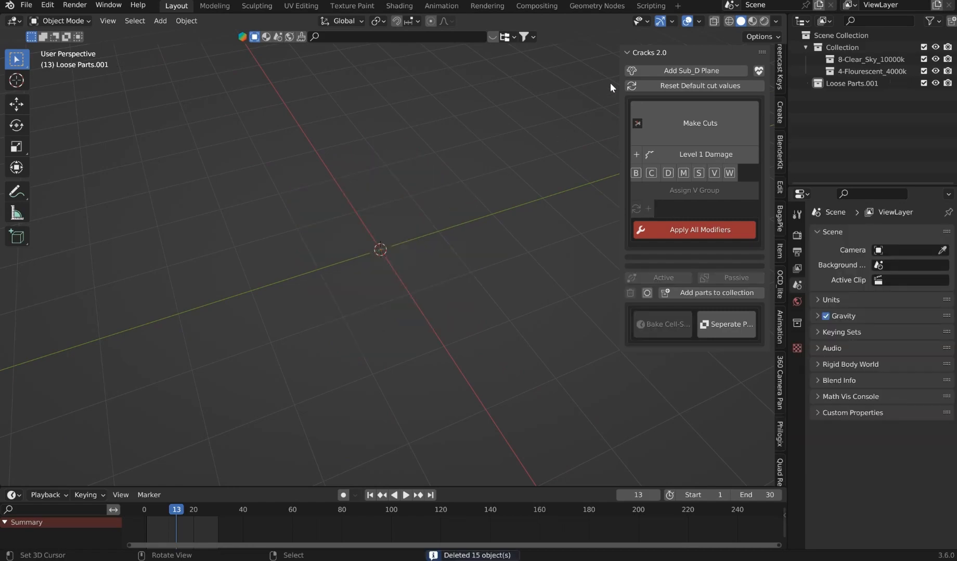
mouse_move(521, 138)
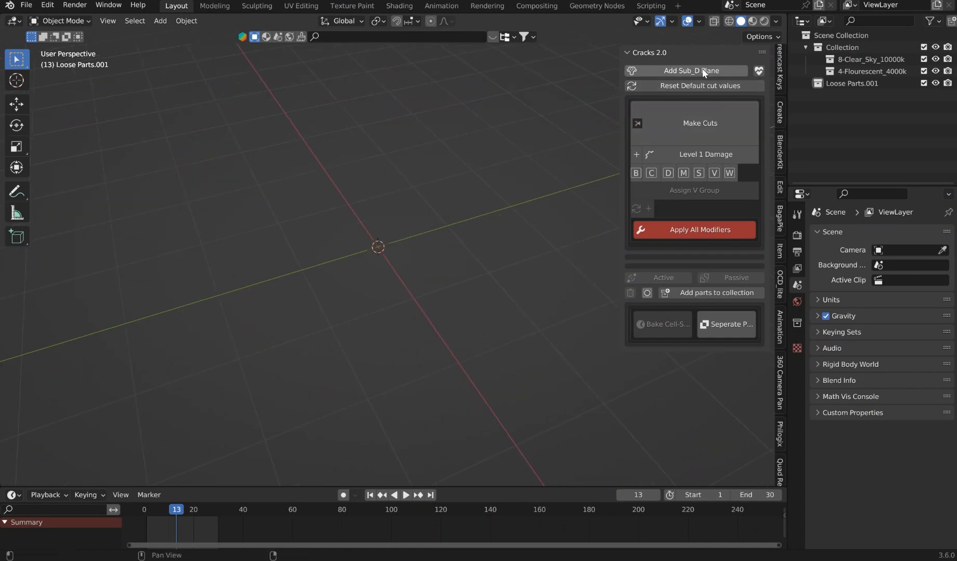
Add a subdivided Sub_D plane to the scene and bring it into view.
left_click(691, 70)
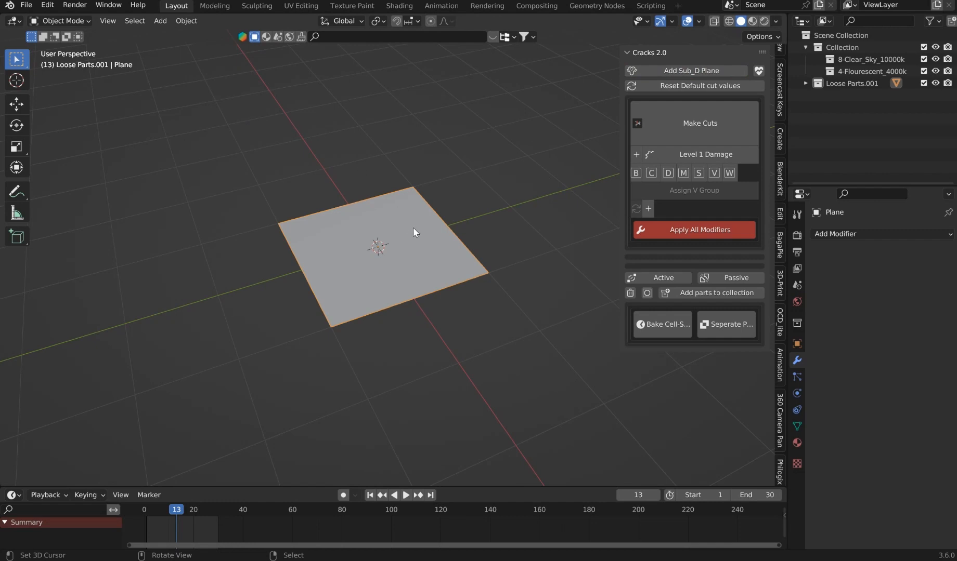
key("Tab")
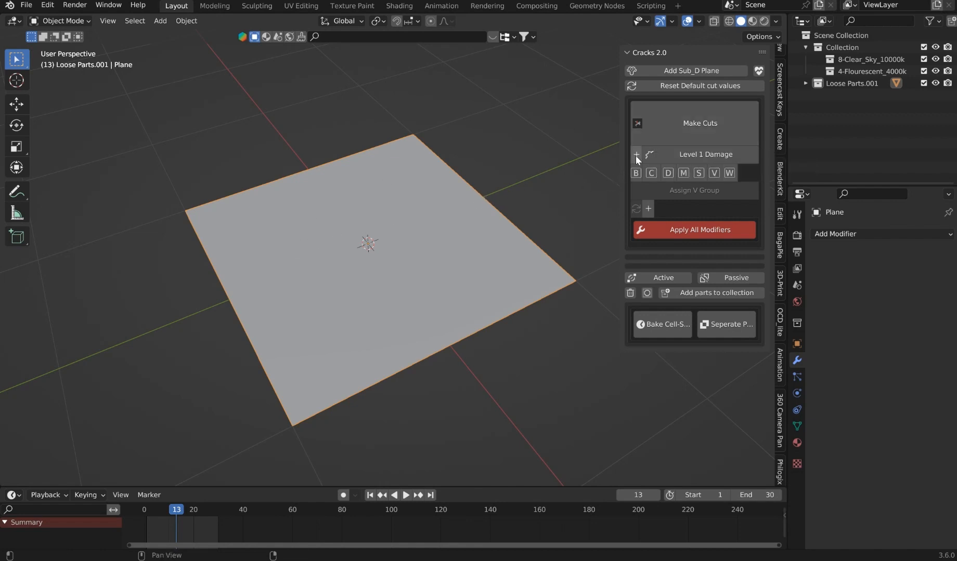
mouse_move(635, 154)
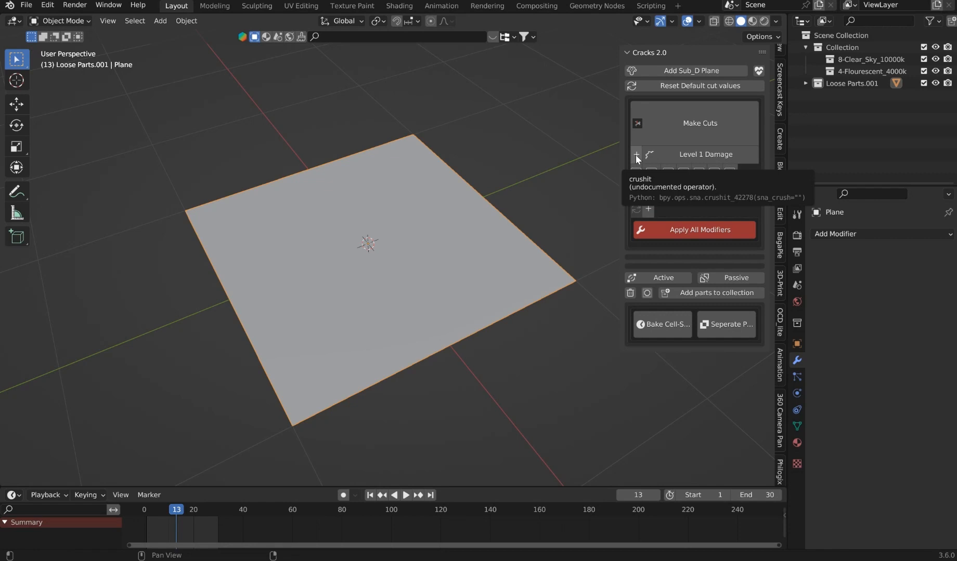
Add Level 1 Crush_it noise displacement with Catmull-Clark subdivision to the plane.
left_click(635, 155)
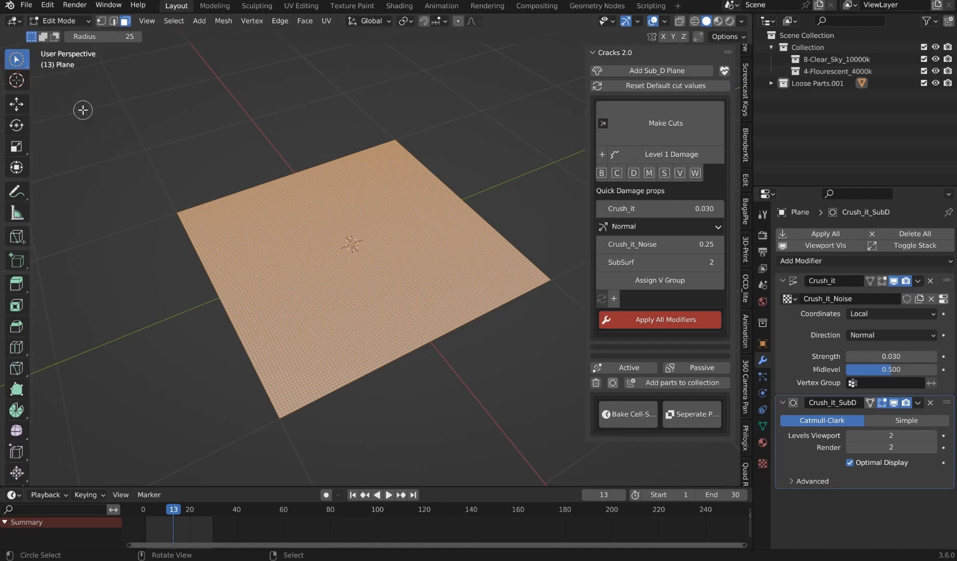
Circle-select wavy stripes, store them as vertex group Group, and limit displacement to it.
left_click_drag(220, 238, 492, 263)
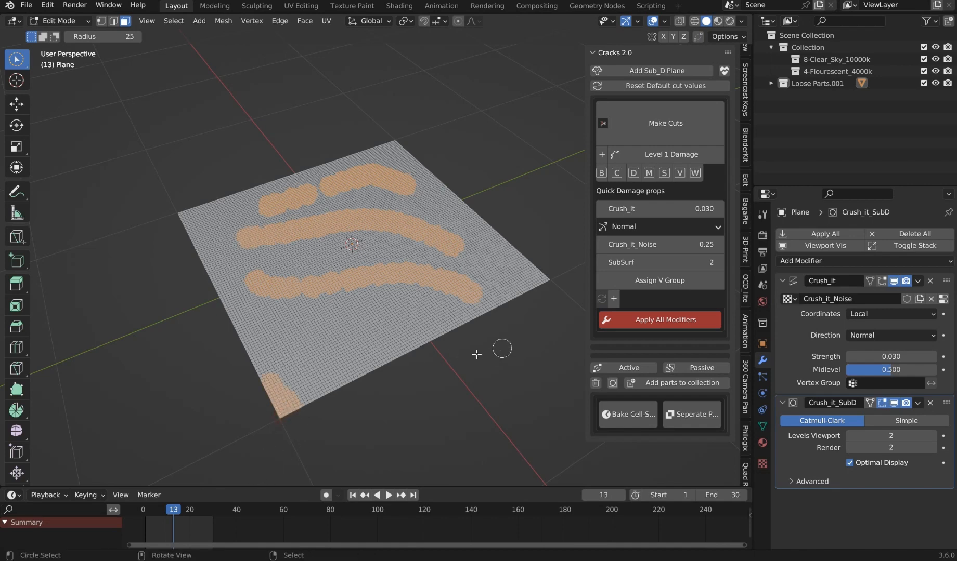
key("Tab")
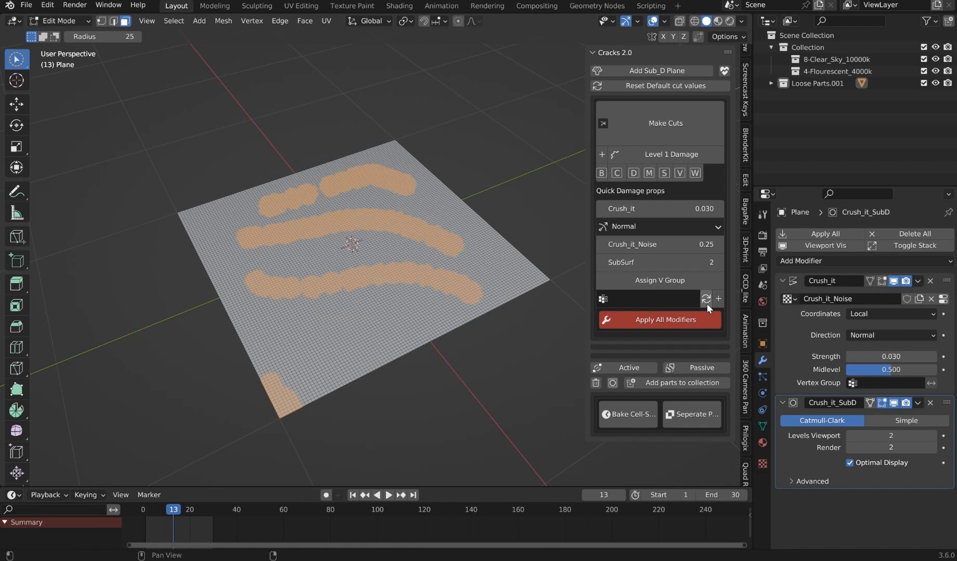
left_click(653, 299)
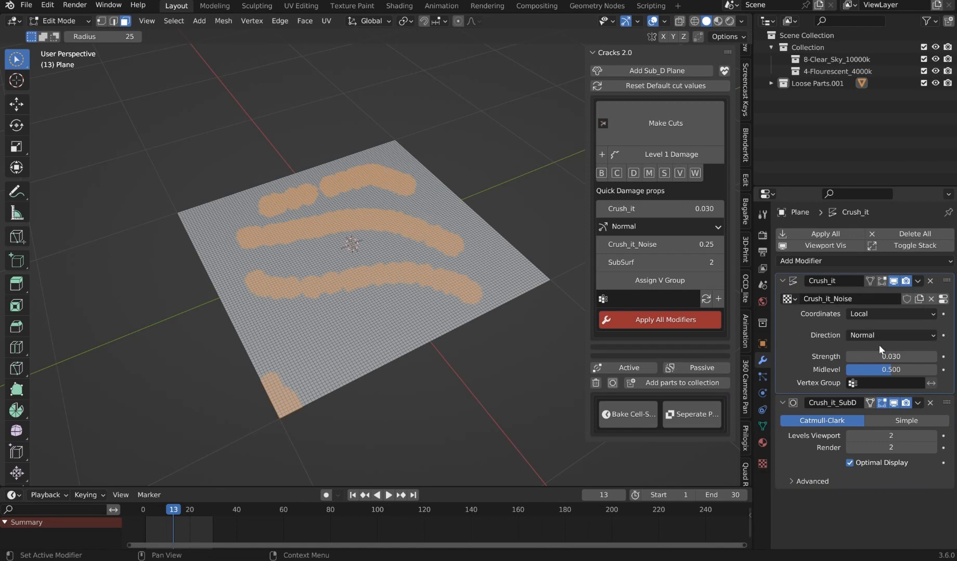
left_click(602, 299)
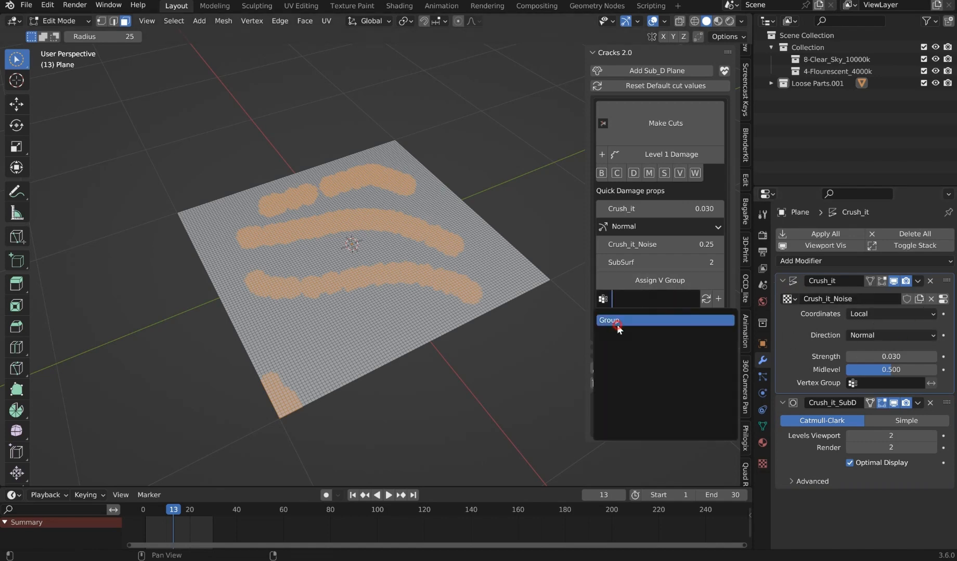
left_click(609, 320)
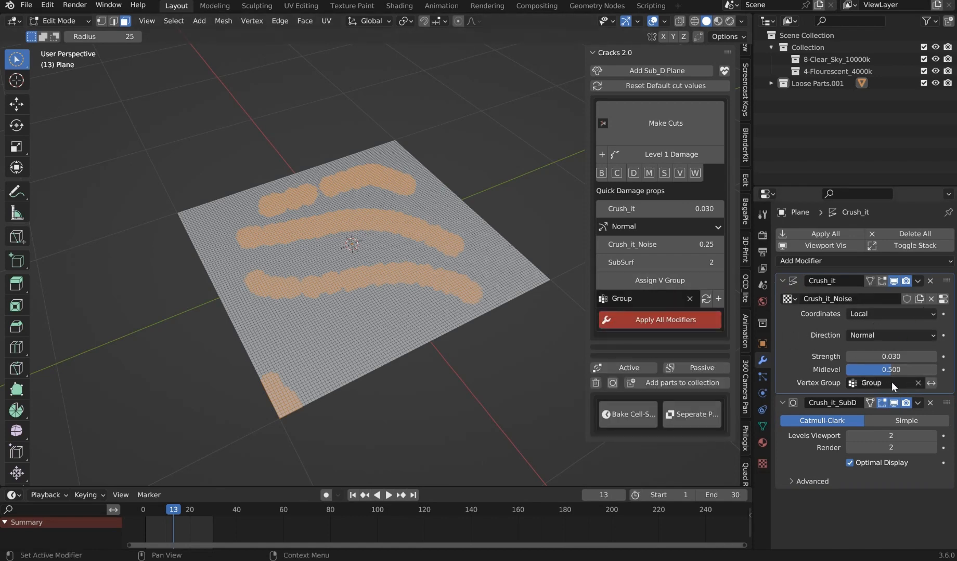
mouse_move(889, 383)
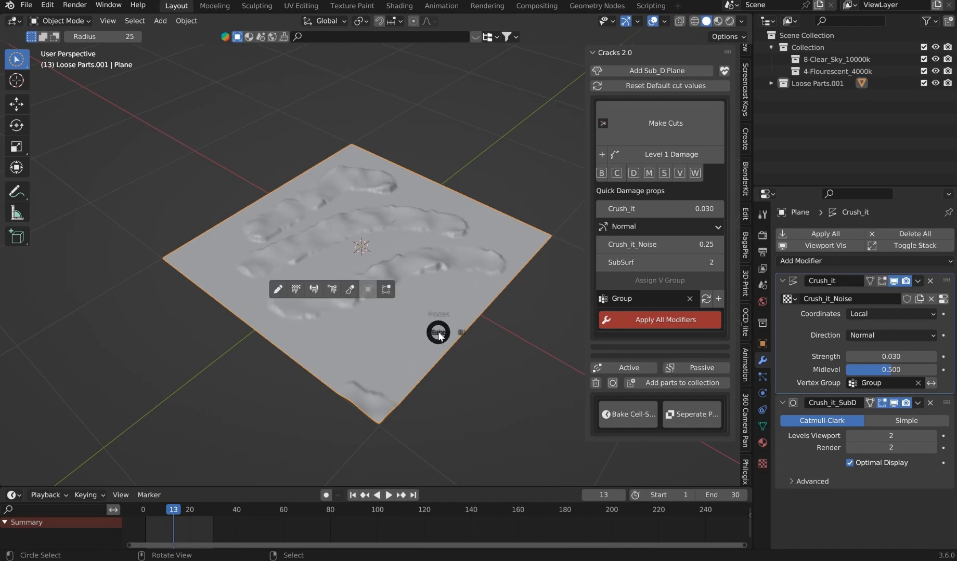
Raise Crush_it displacement to 0.070 and drop the SubSurf level to 1.
key("Tab")
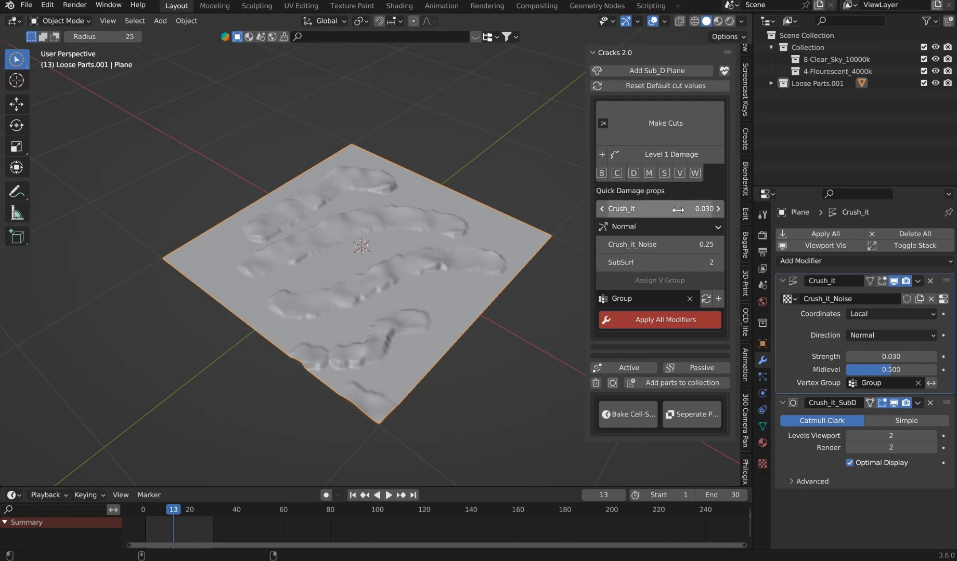
left_click_drag(659, 209, 708, 209)
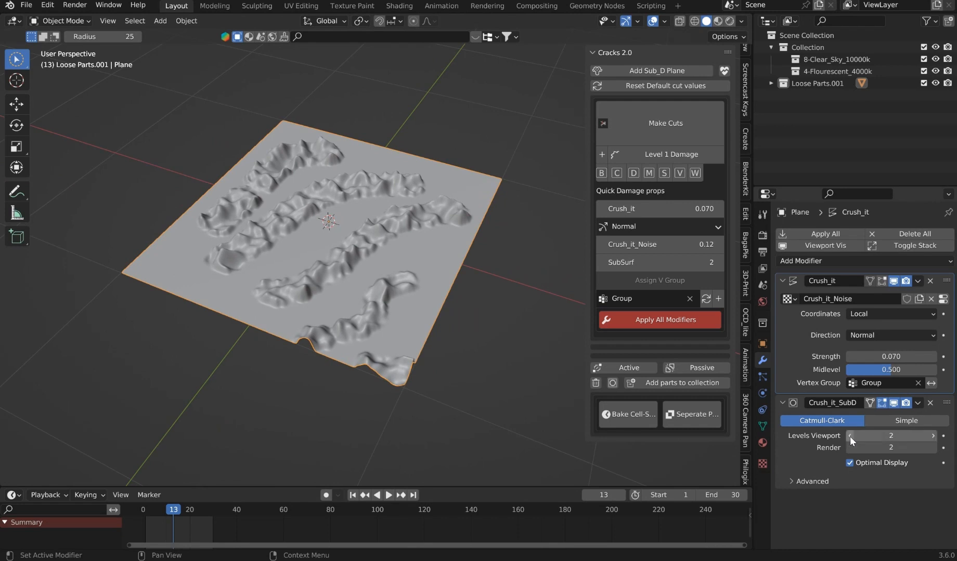
left_click(849, 436)
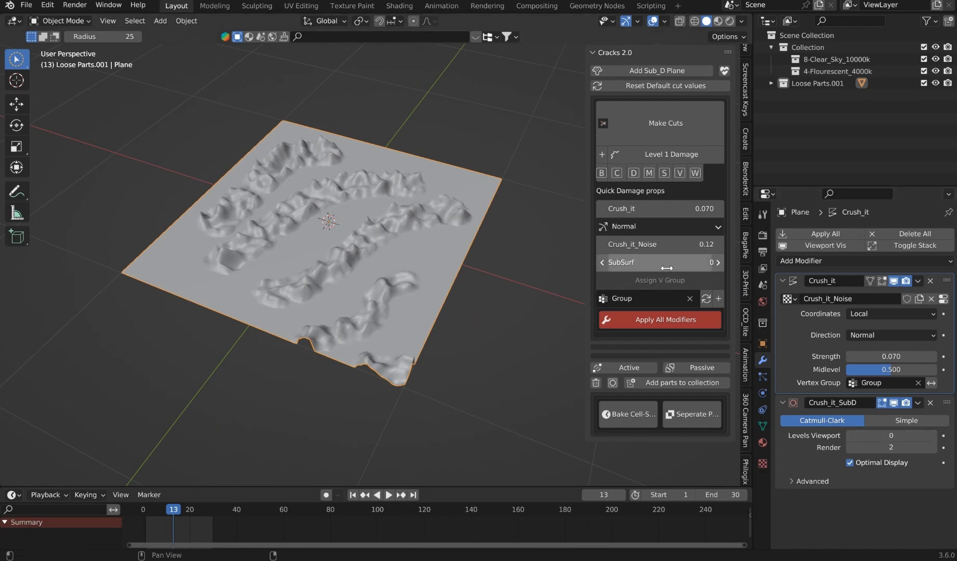
left_click(718, 263)
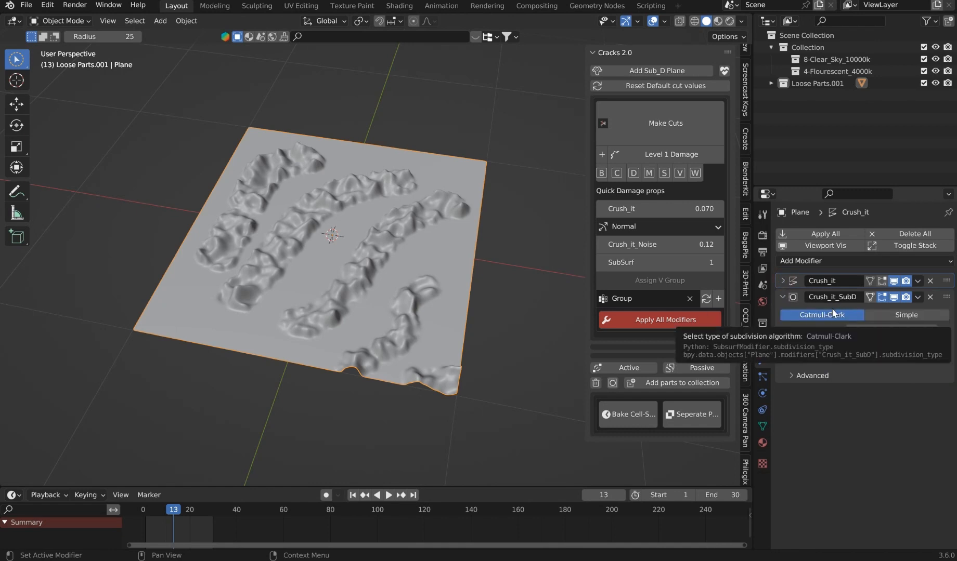
View the Crush_it_Noise Musgrave texture and add a distorted-noise damage layer.
left_click(783, 297)
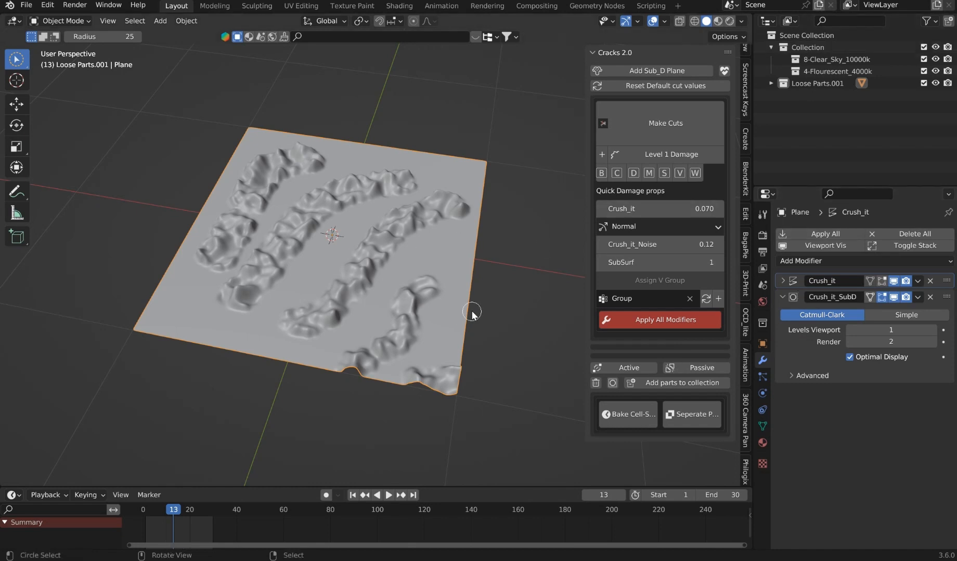
mouse_move(561, 143)
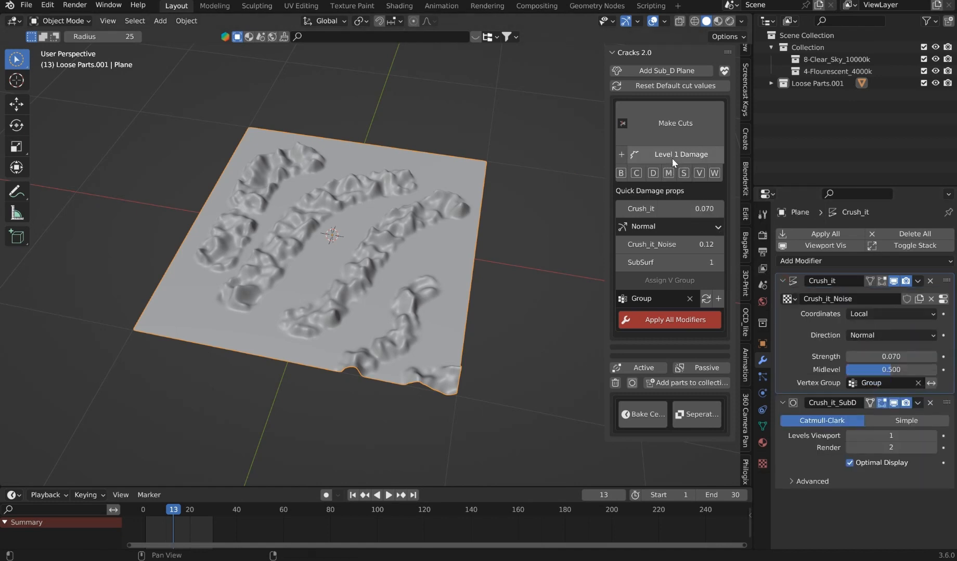
left_click(827, 298)
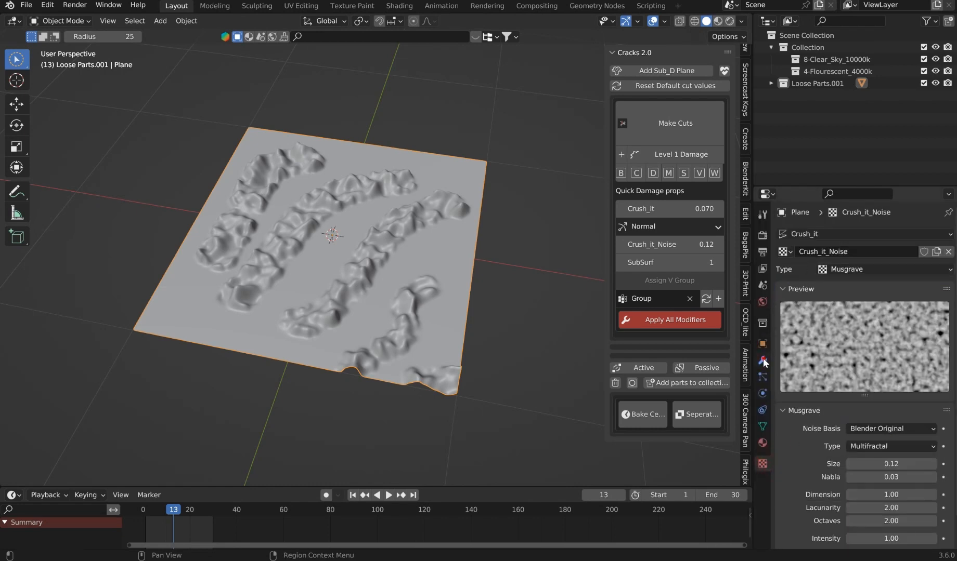
left_click(762, 360)
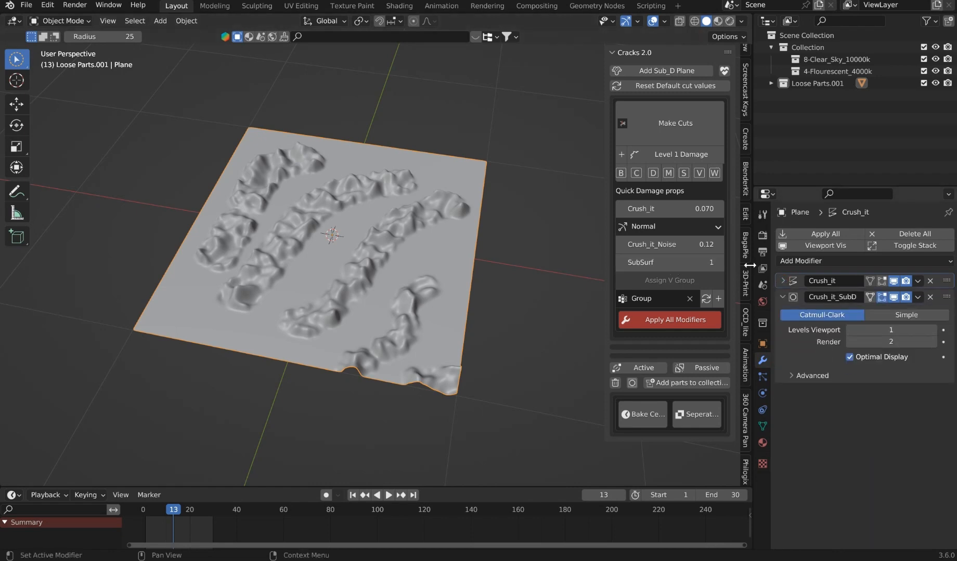
mouse_move(778, 461)
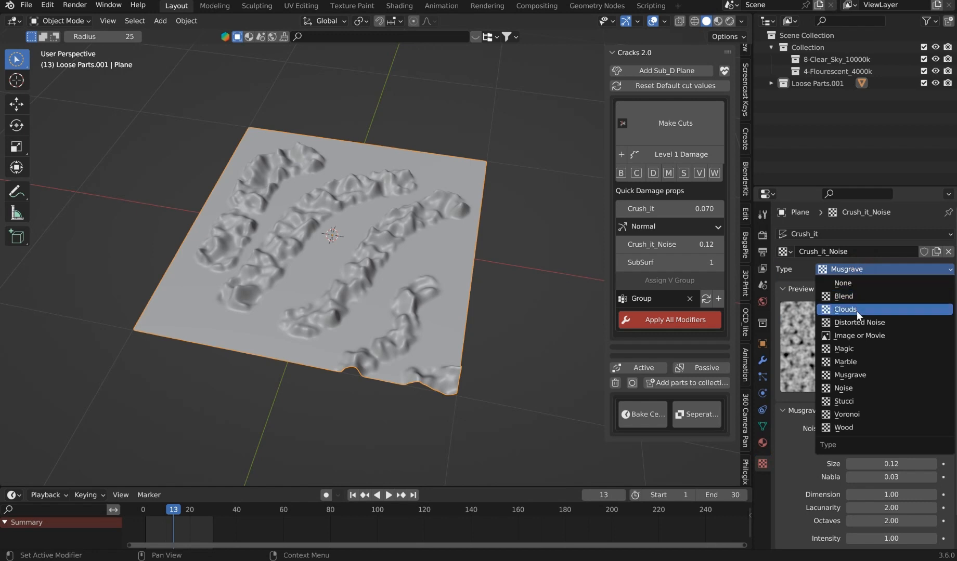
mouse_move(866, 361)
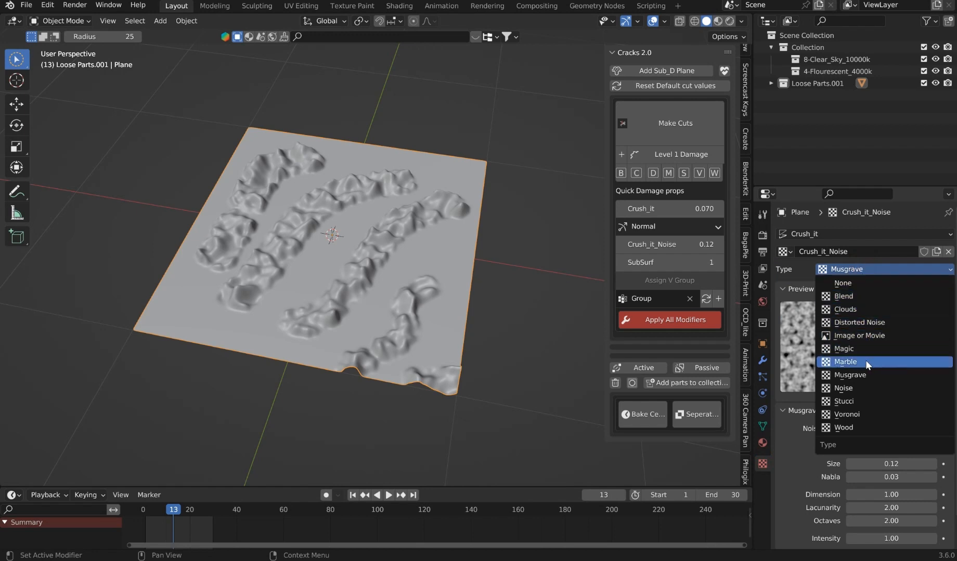
mouse_move(871, 375)
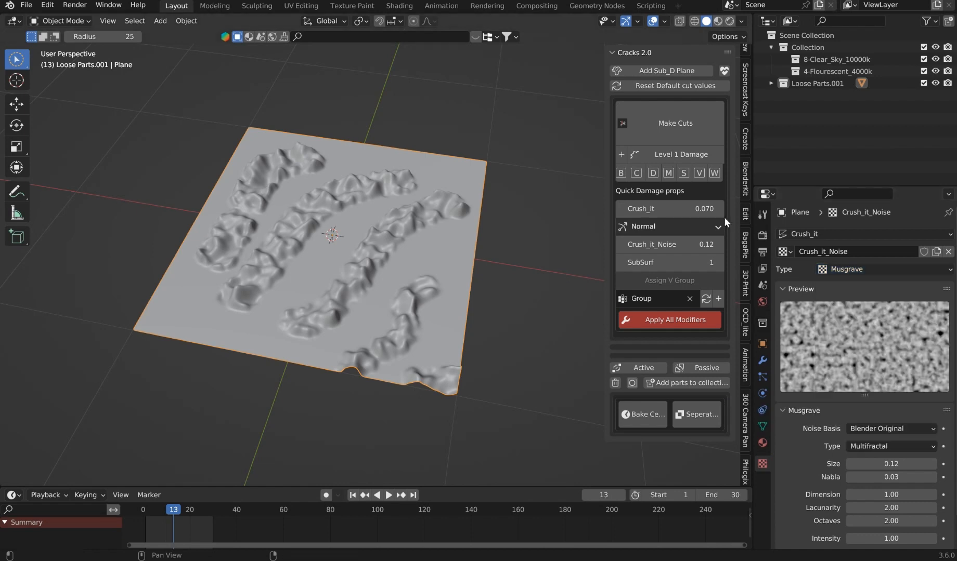
left_click(882, 270)
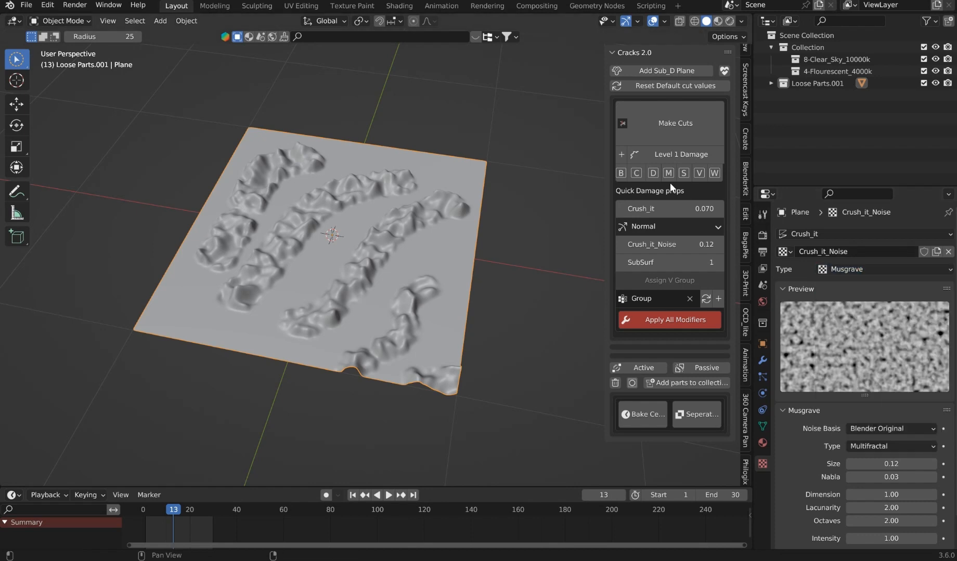
left_click(684, 173)
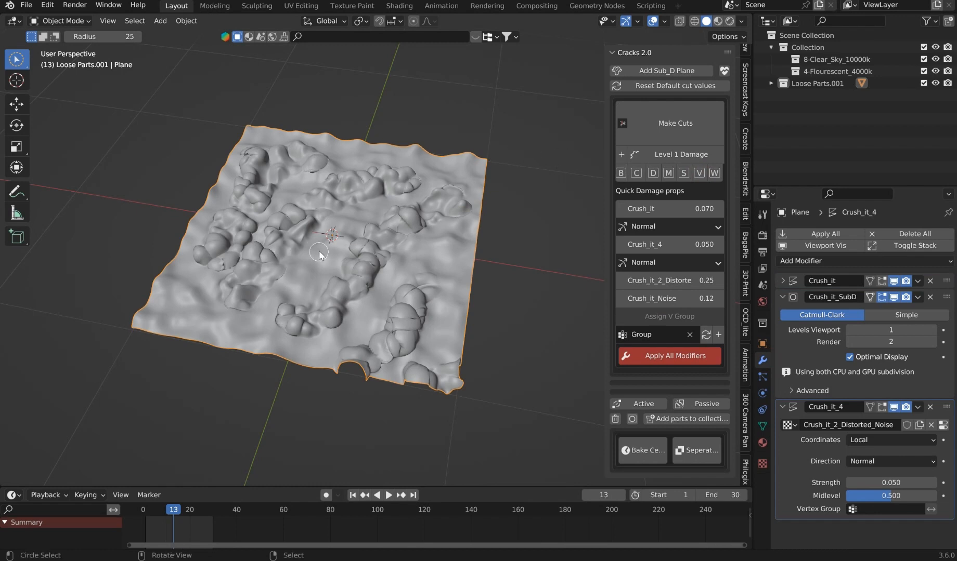
mouse_move(387, 214)
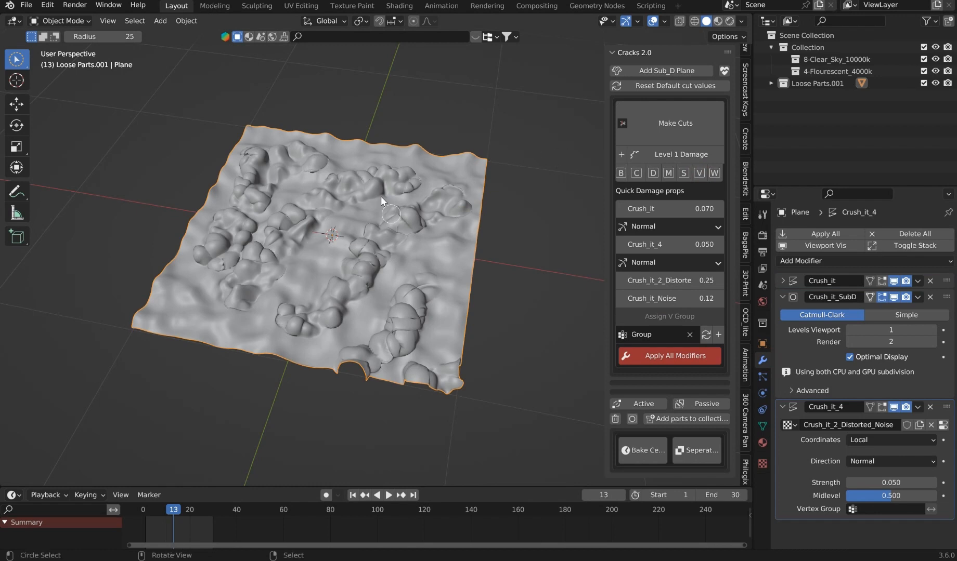
mouse_move(265, 196)
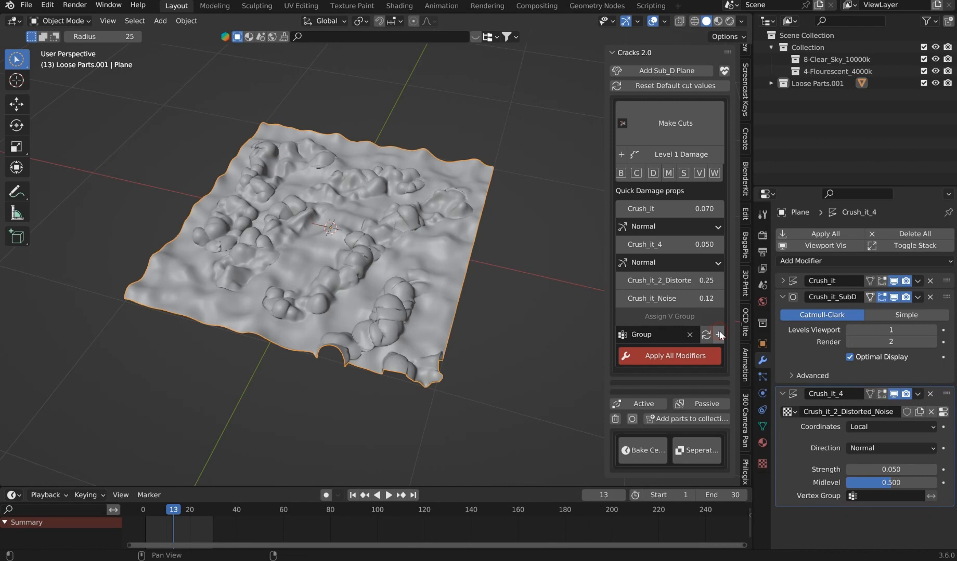
Create vertex group Group.001 and assign it to the distorted-noise layer.
left_click(653, 334)
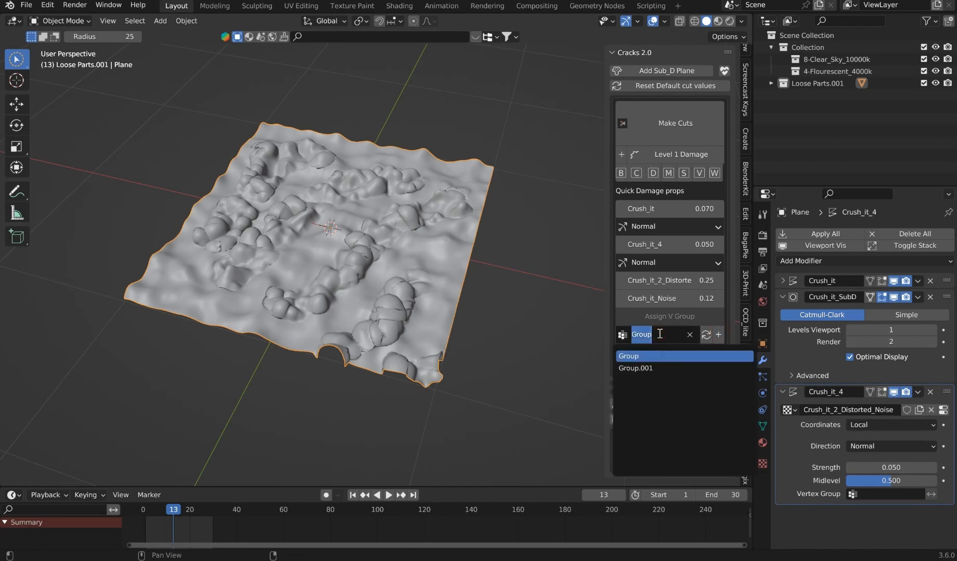
left_click(635, 368)
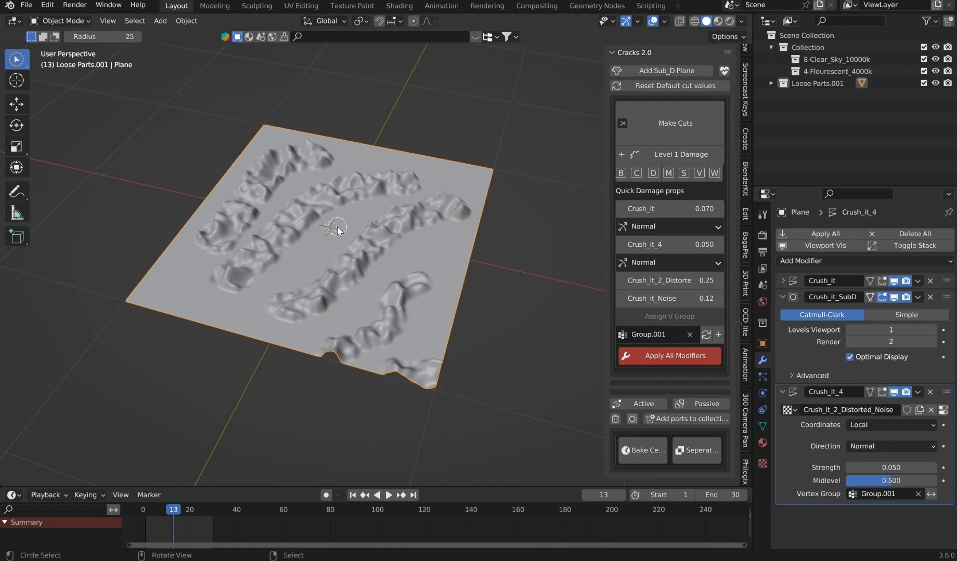
Select the plane's border vertices and lower distorted-noise strength to 0.14, then 0.04.
key("Tab")
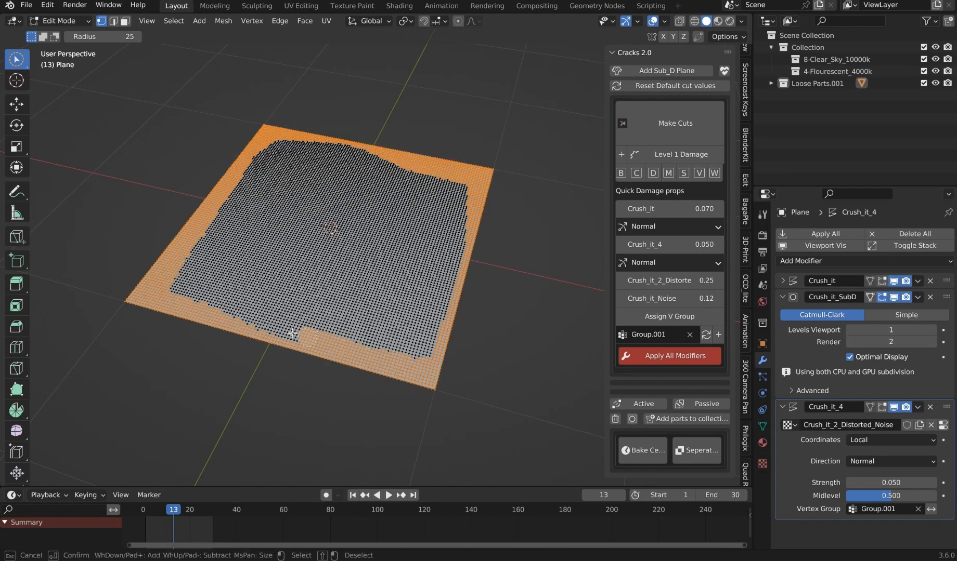
left_click(178, 279)
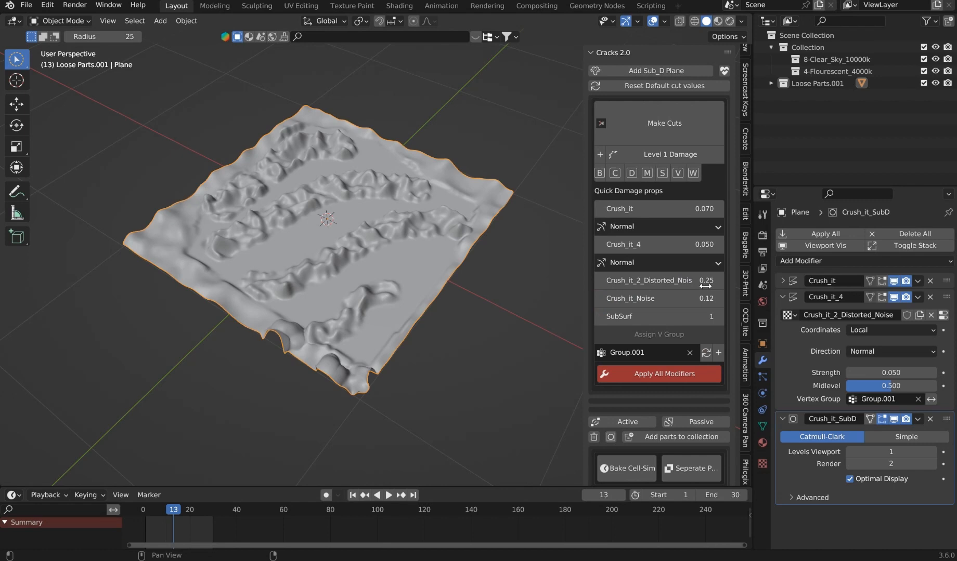
mouse_move(658, 208)
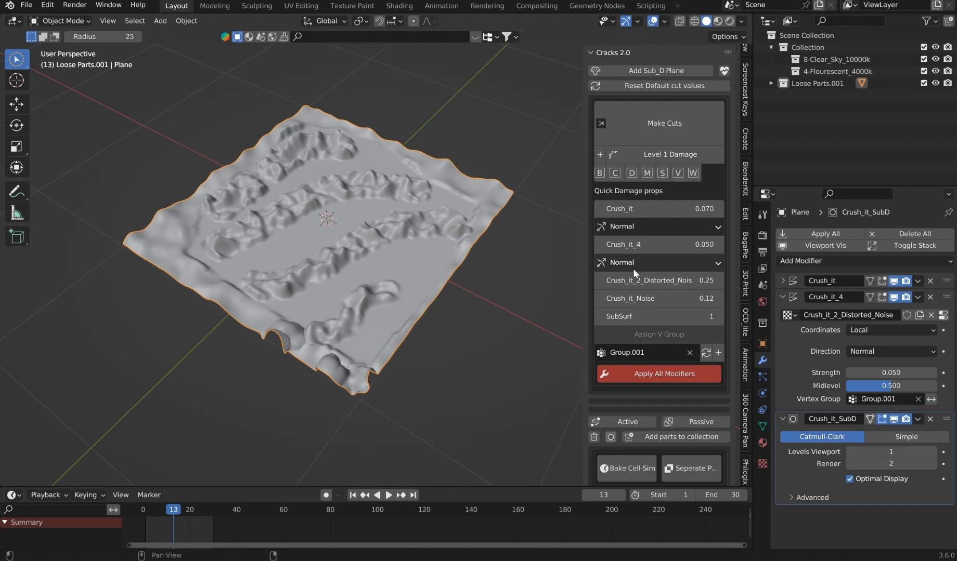
mouse_move(718, 343)
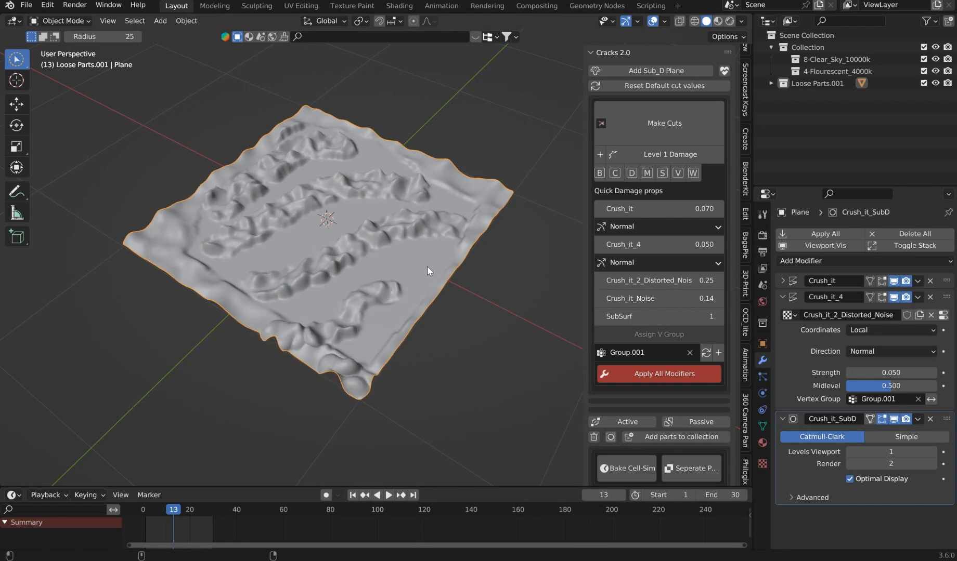
left_click_drag(671, 280, 616, 280)
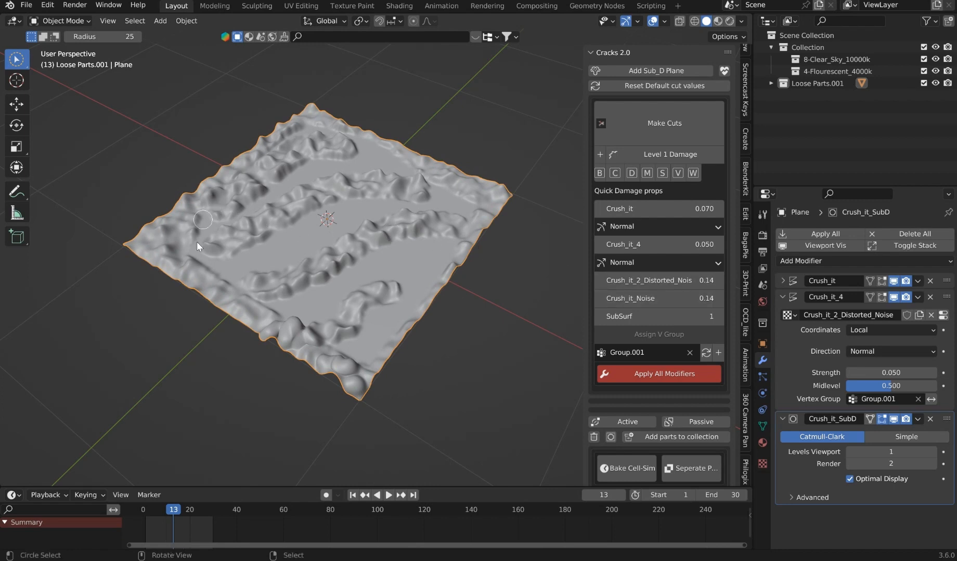
left_click_drag(671, 280, 640, 280)
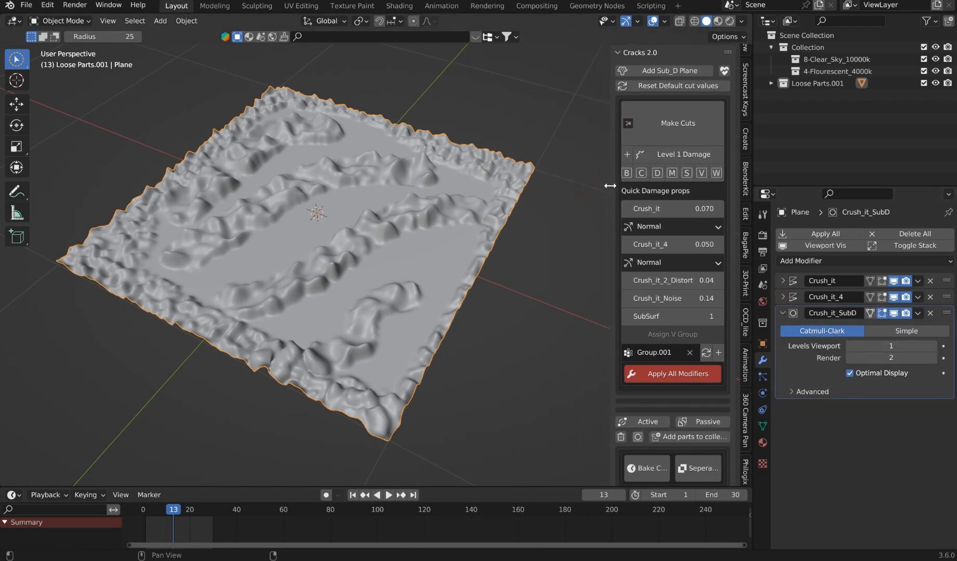
Add the Crush_it_3 clouds displacement at 0.050, limited to vertex group Group.002.
left_click(640, 172)
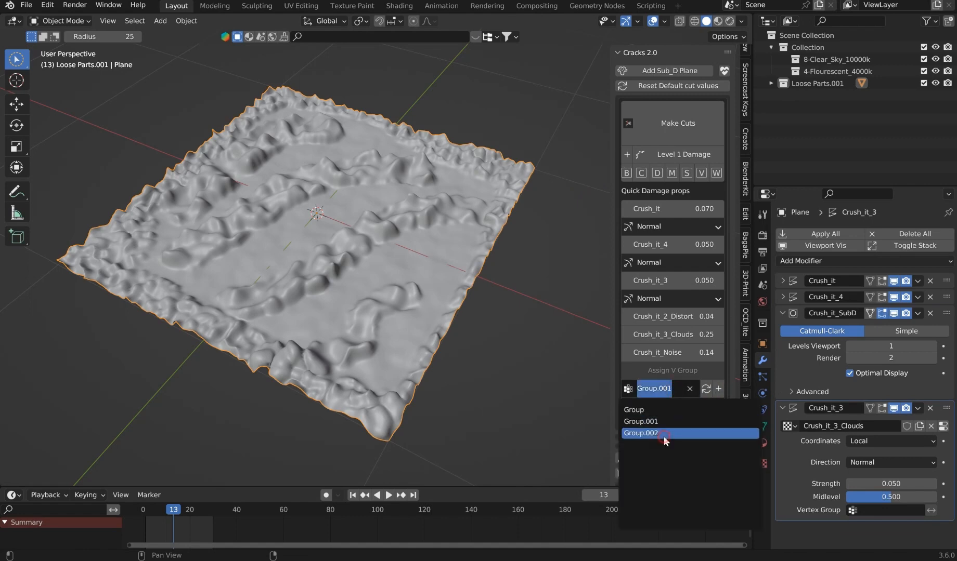
left_click(641, 433)
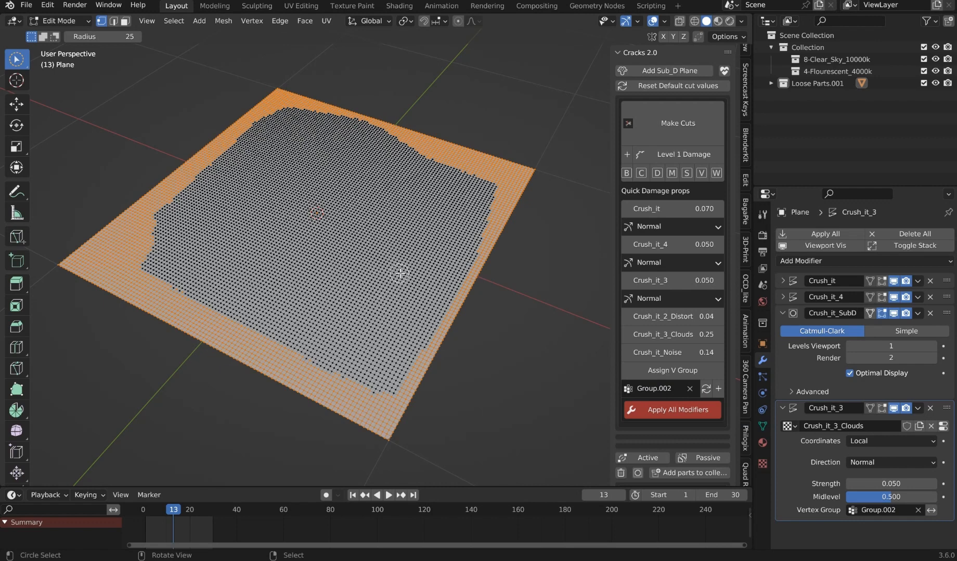
mouse_move(433, 263)
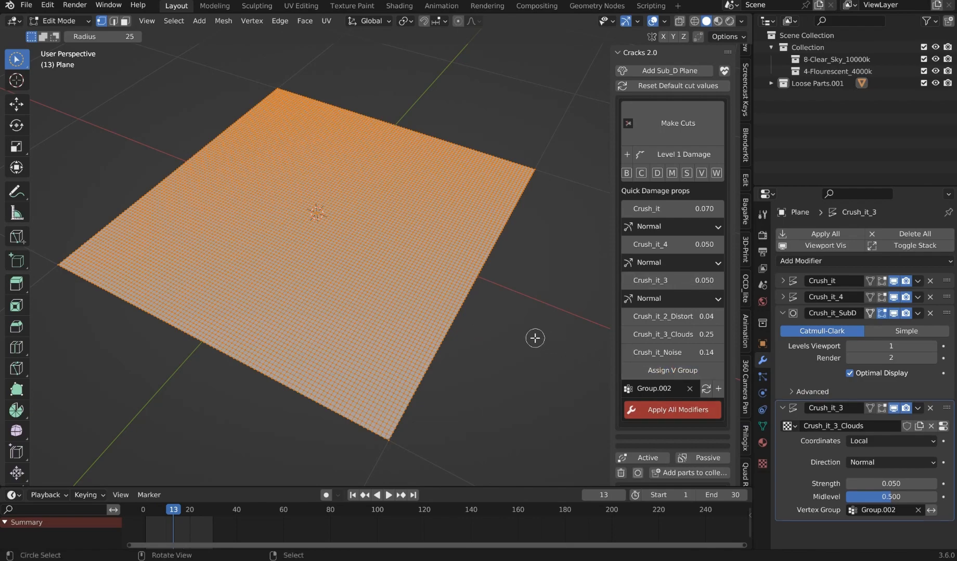
key("Tab")
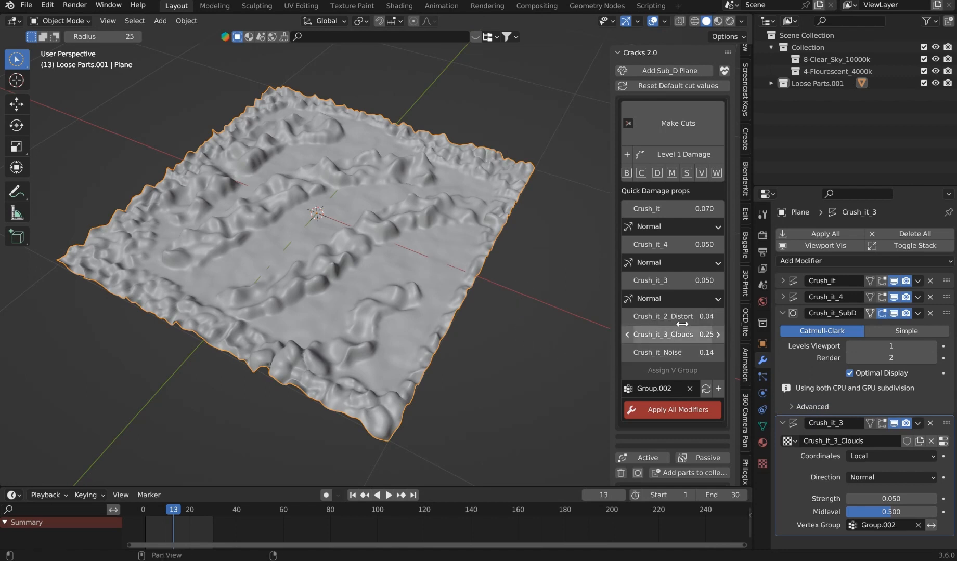
Raise the noise strength to 0.20 and delete the original Crush_it stroke modifier.
left_click_drag(659, 316, 678, 316)
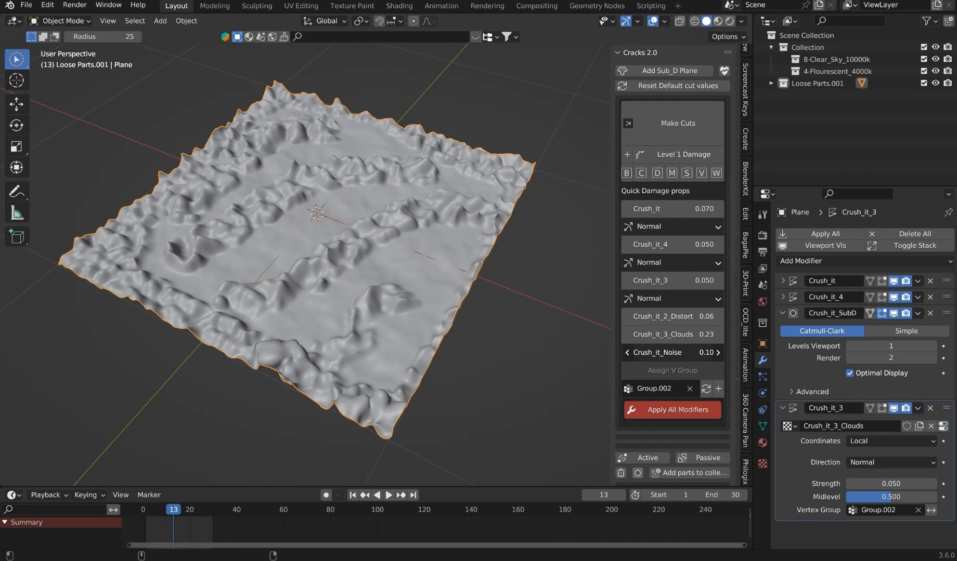
left_click(672, 352)
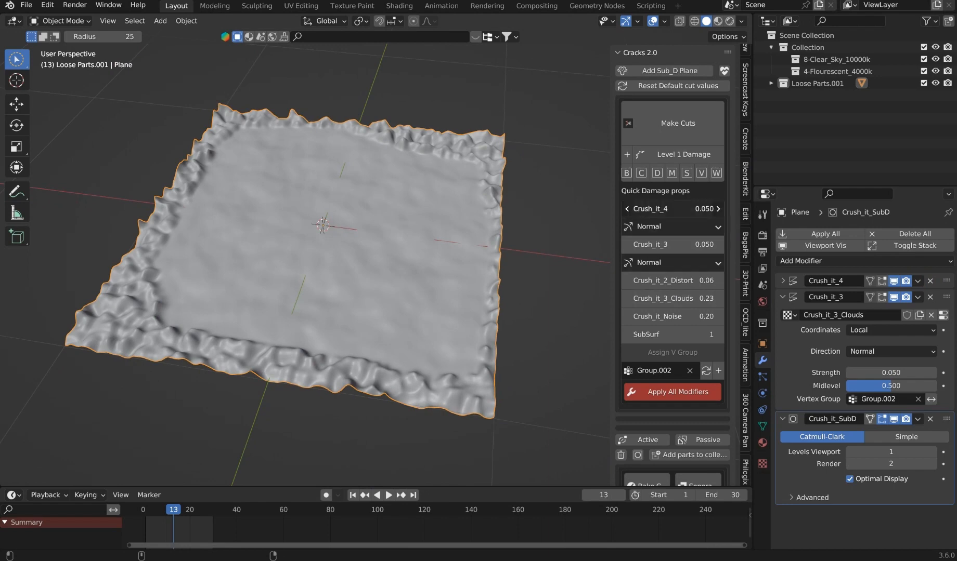
left_click_drag(671, 208, 665, 208)
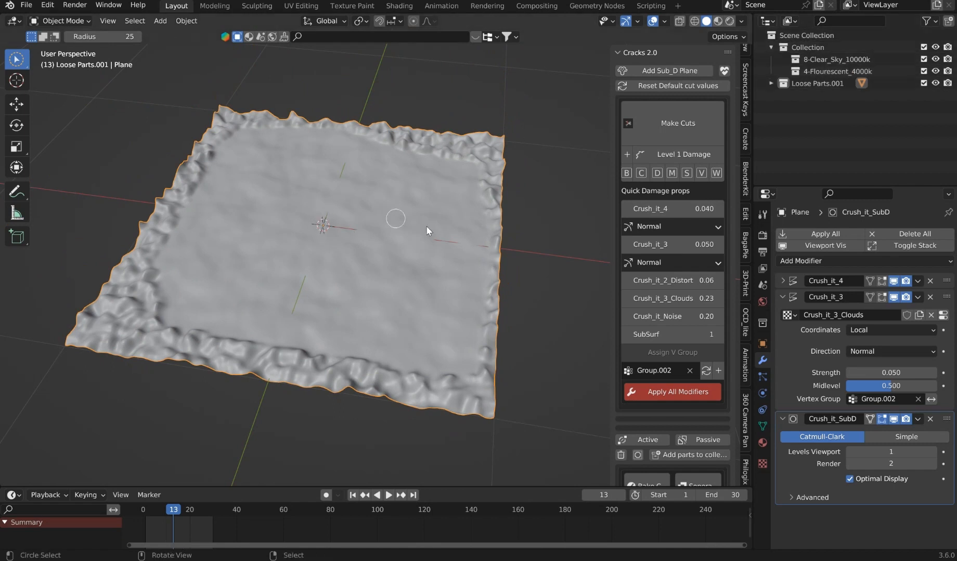
left_click(789, 21)
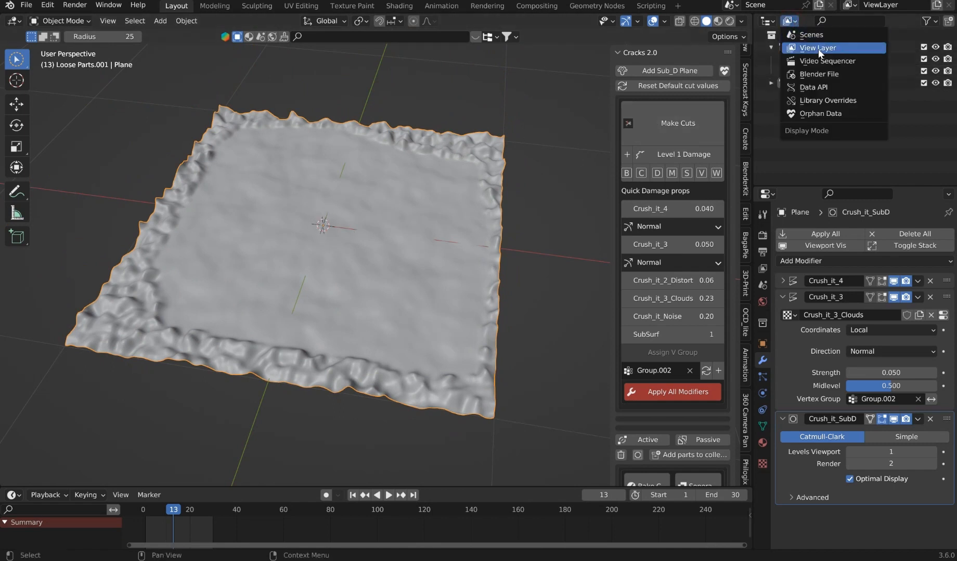
left_click(818, 74)
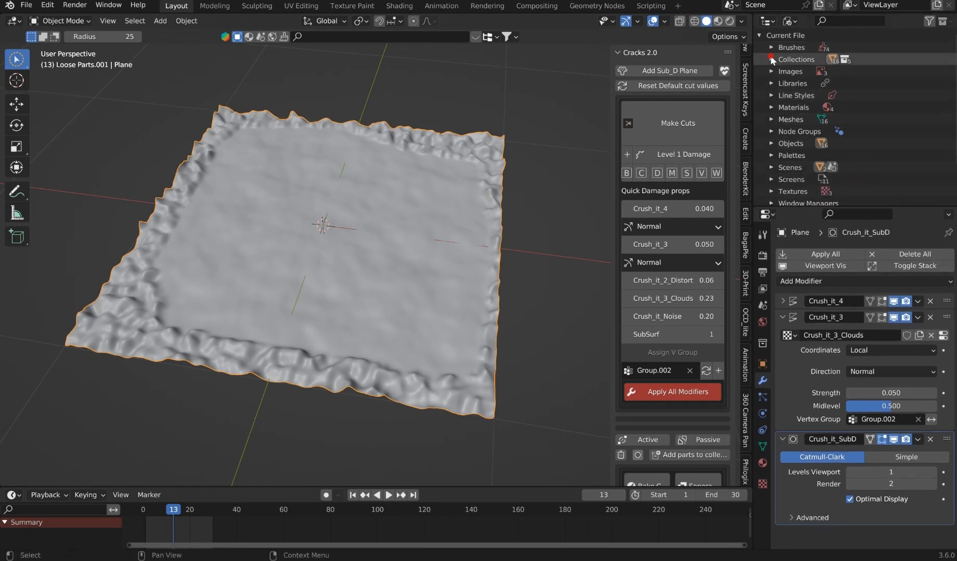
left_click(771, 59)
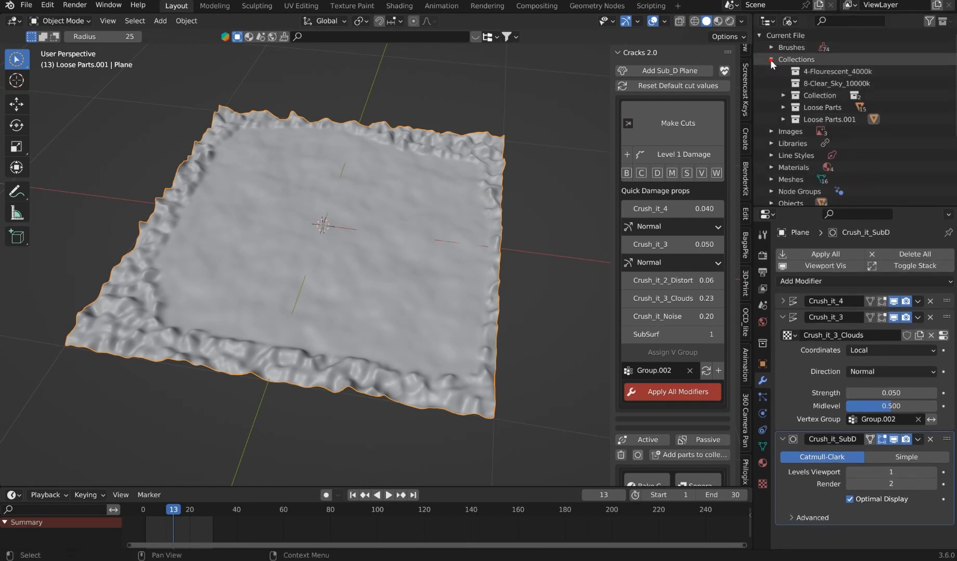
left_click(771, 59)
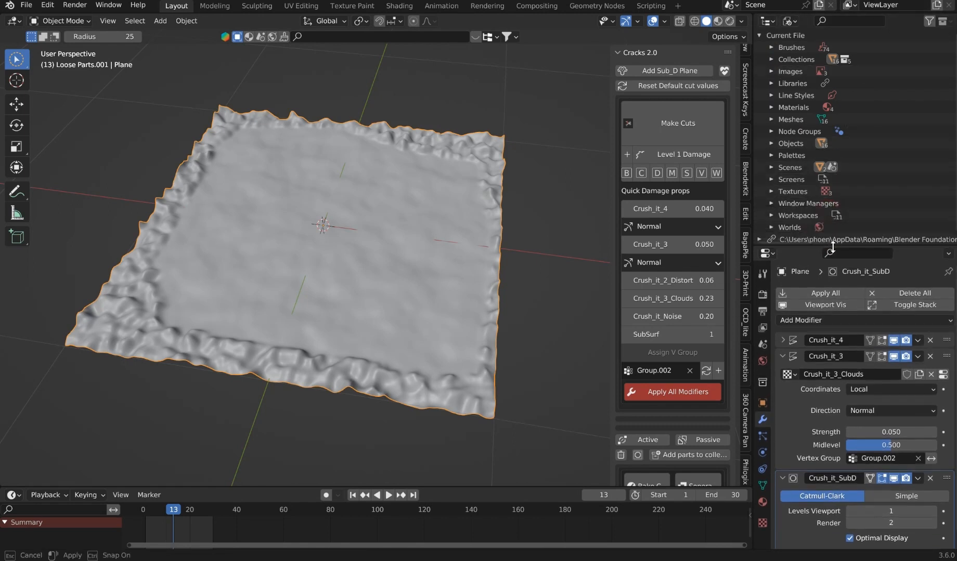
left_click(771, 190)
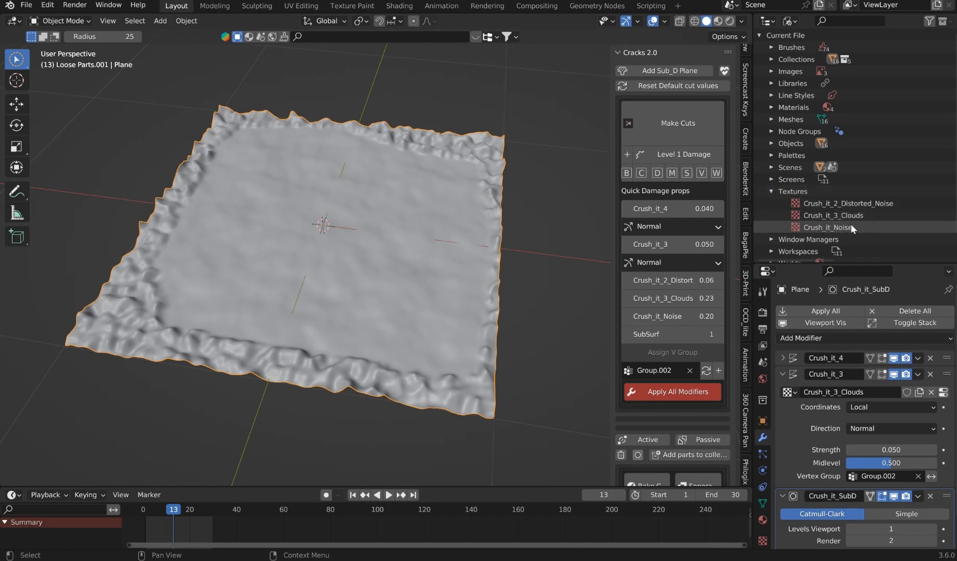
left_click(788, 21)
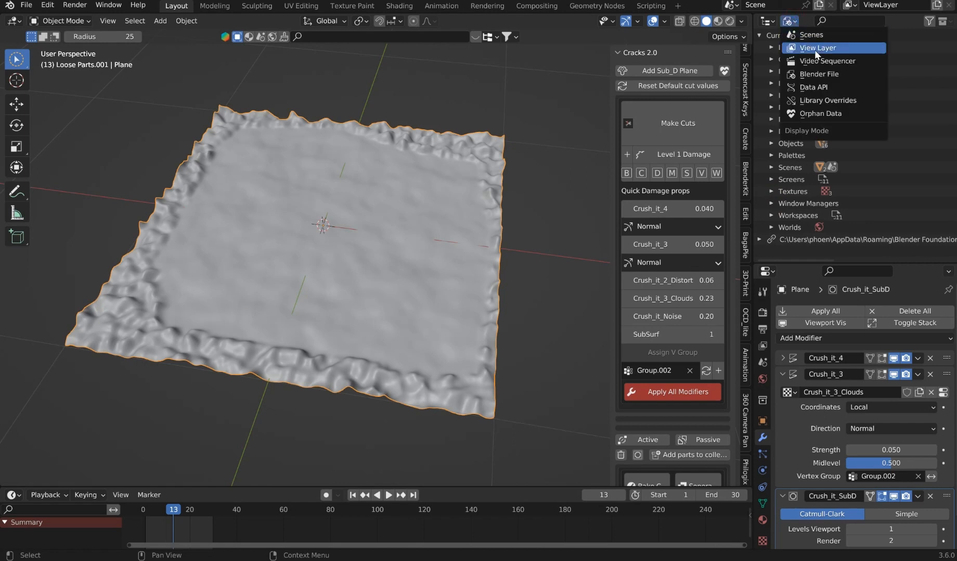
left_click(816, 48)
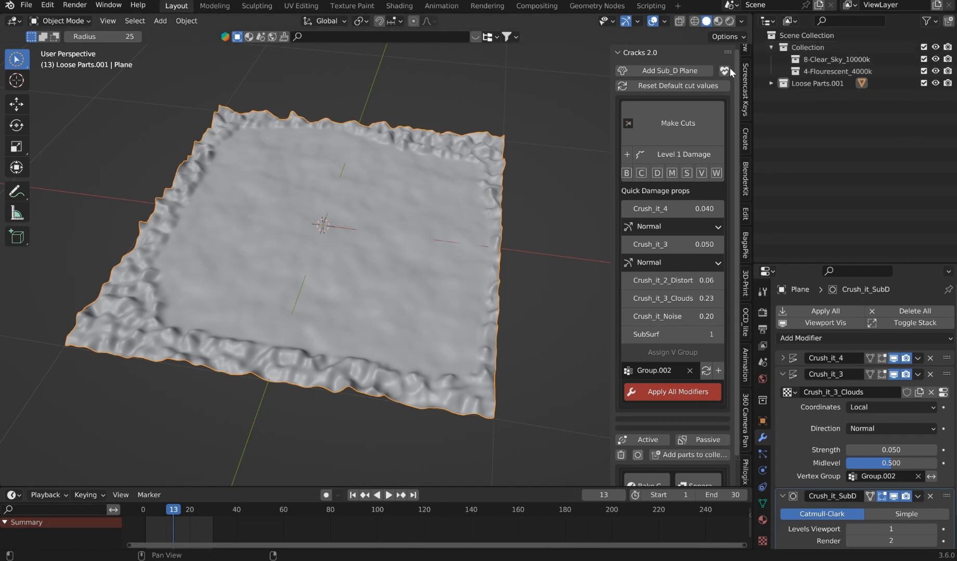
Purge the six orphan data-blocks and remove the plane's Cracks 2.0 modifiers.
left_click(730, 71)
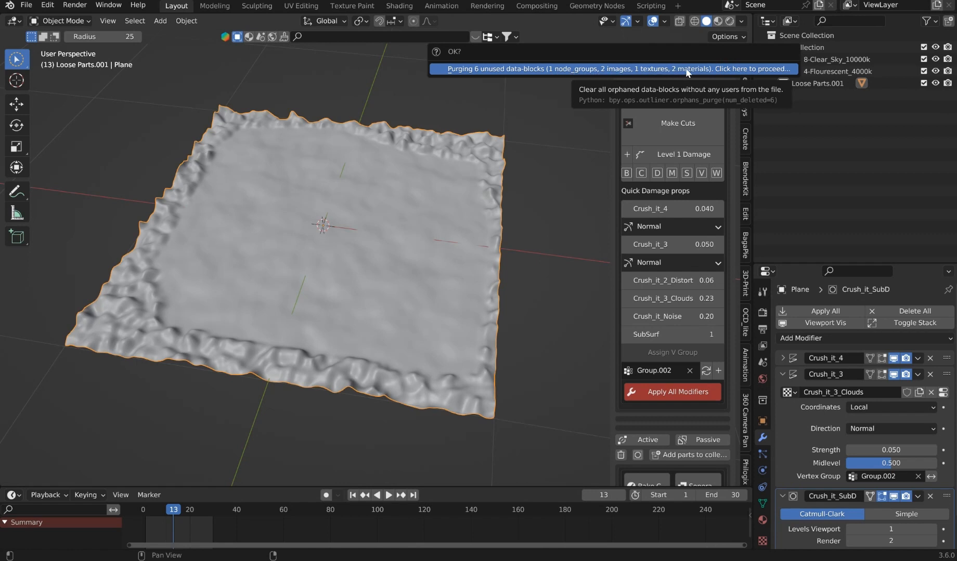
left_click(615, 68)
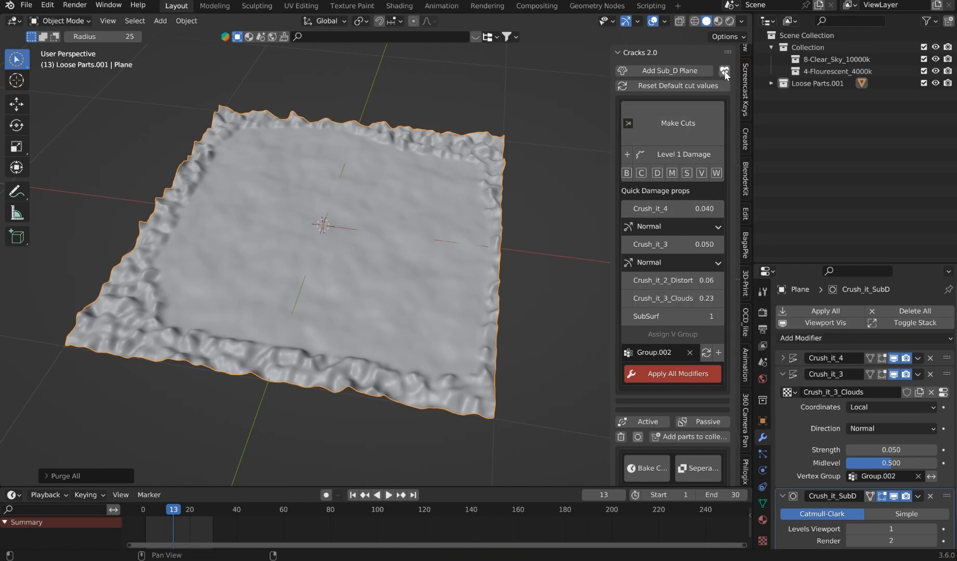
left_click(723, 71)
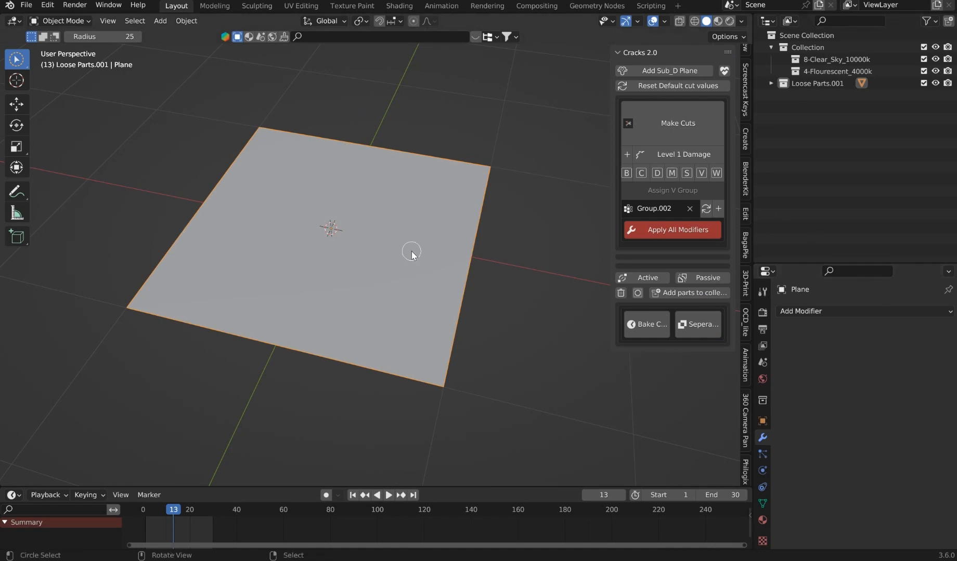
Make cuts for a Crush_it noise displacement at 0.050 with subdivision level 2.
left_click(683, 154)
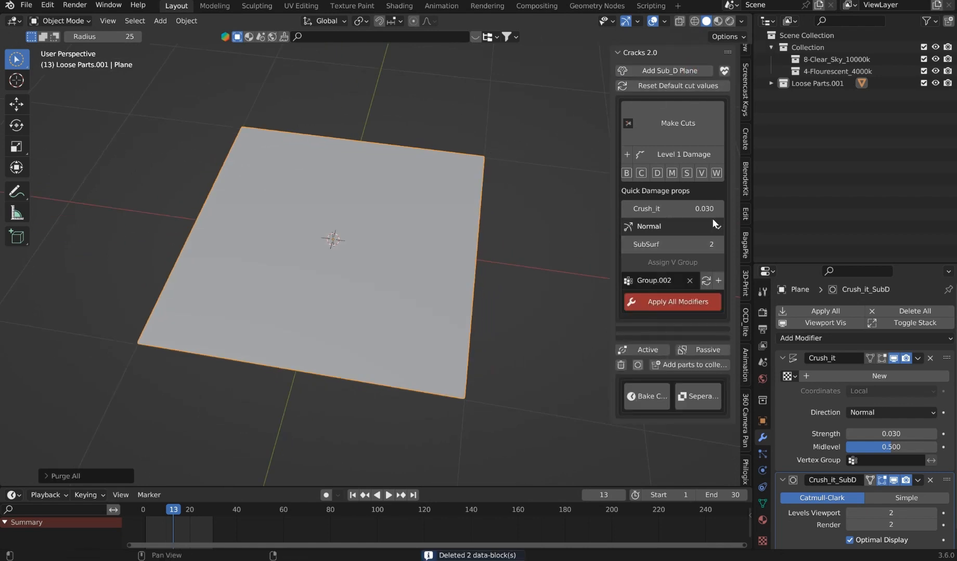
left_click_drag(647, 209, 701, 208)
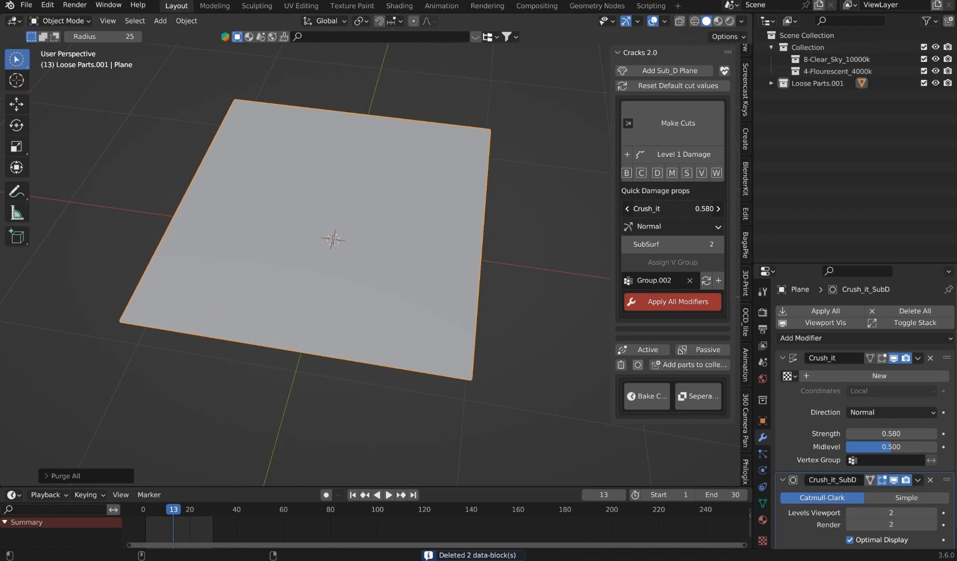
key("Tab")
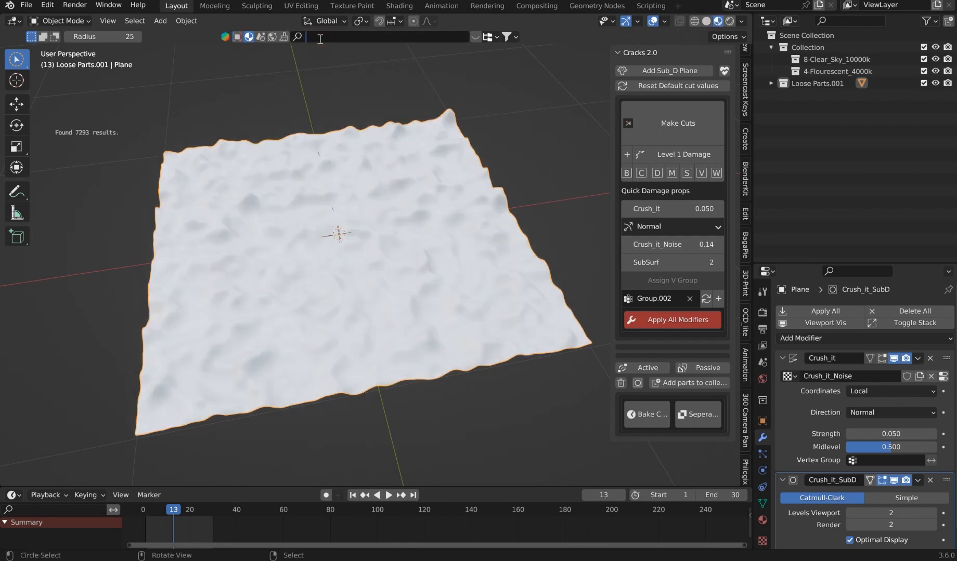
Search BlenderKit for water and lower the Crush_it displacement strength to 0.005.
type("water")
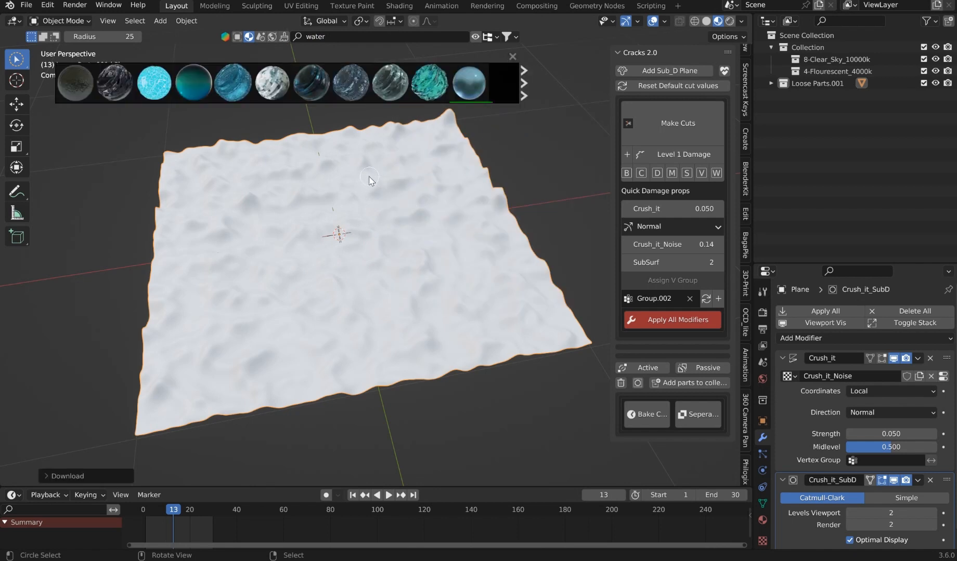
mouse_move(427, 196)
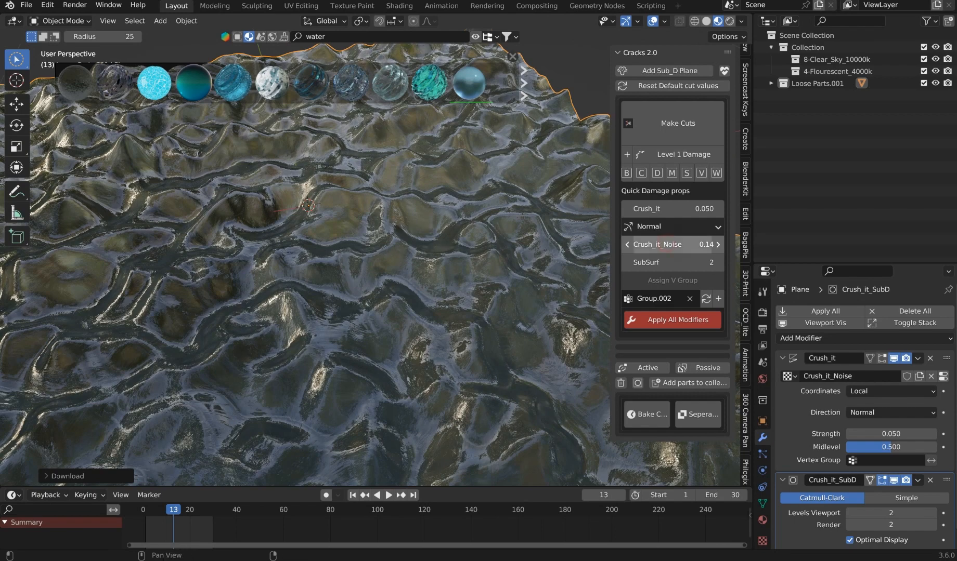
left_click_drag(658, 245, 701, 245)
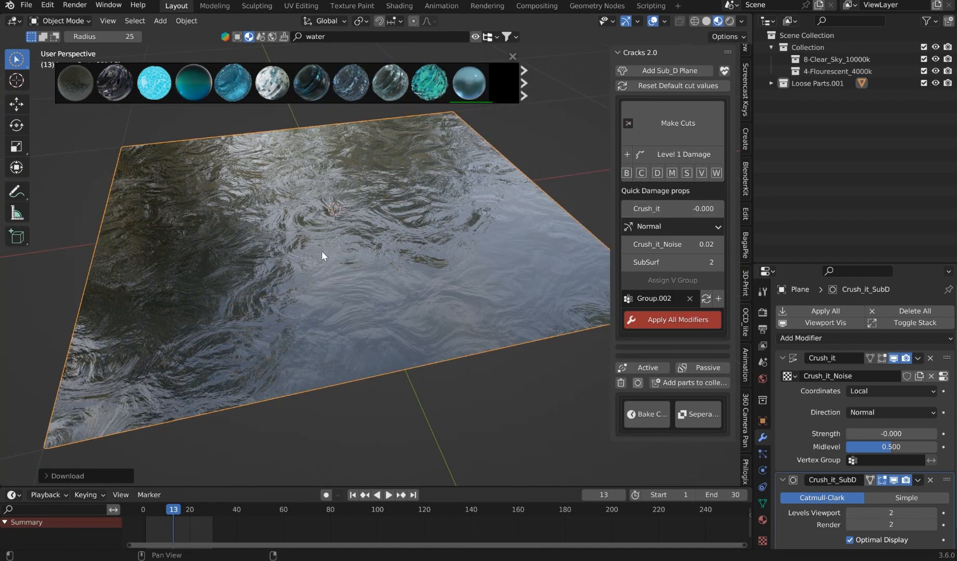
left_click(718, 208)
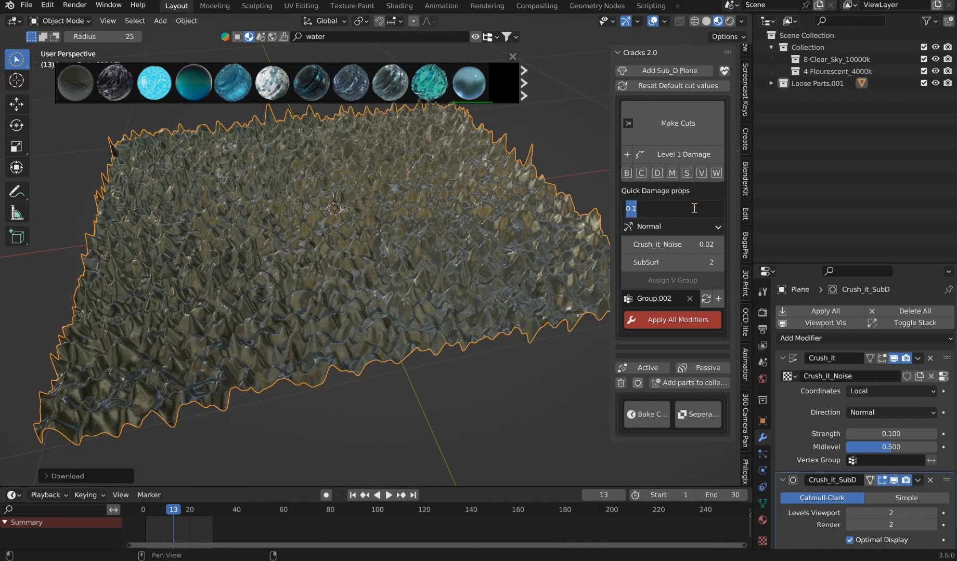
type("0.005")
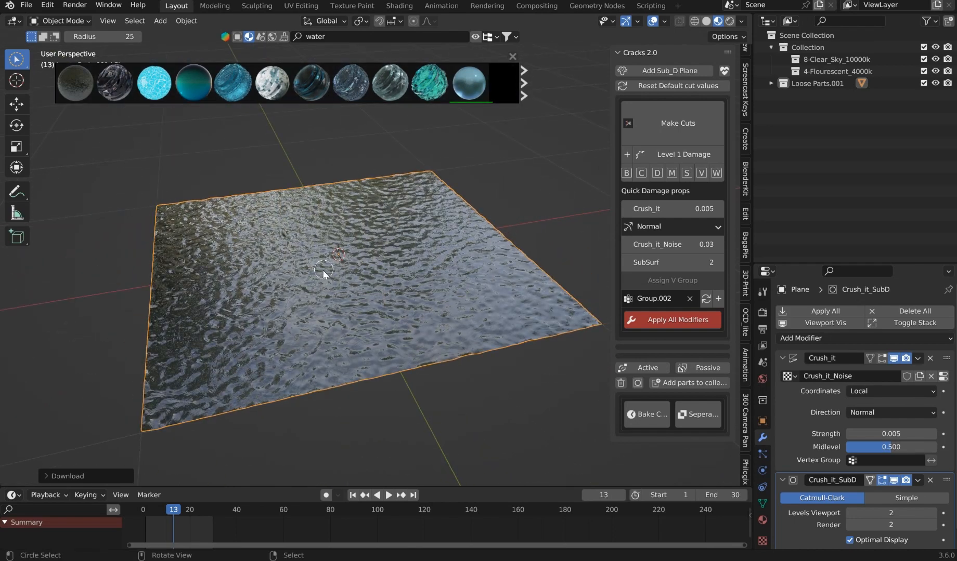
mouse_move(122, 313)
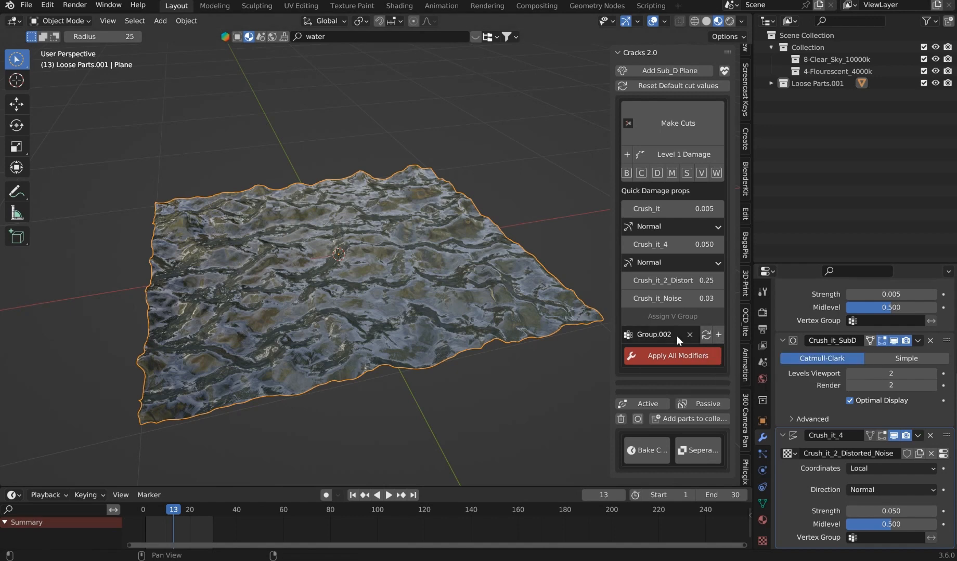
Assign a winding vertex band to a new vertex group and push the wave displacement downward.
left_click(689, 335)
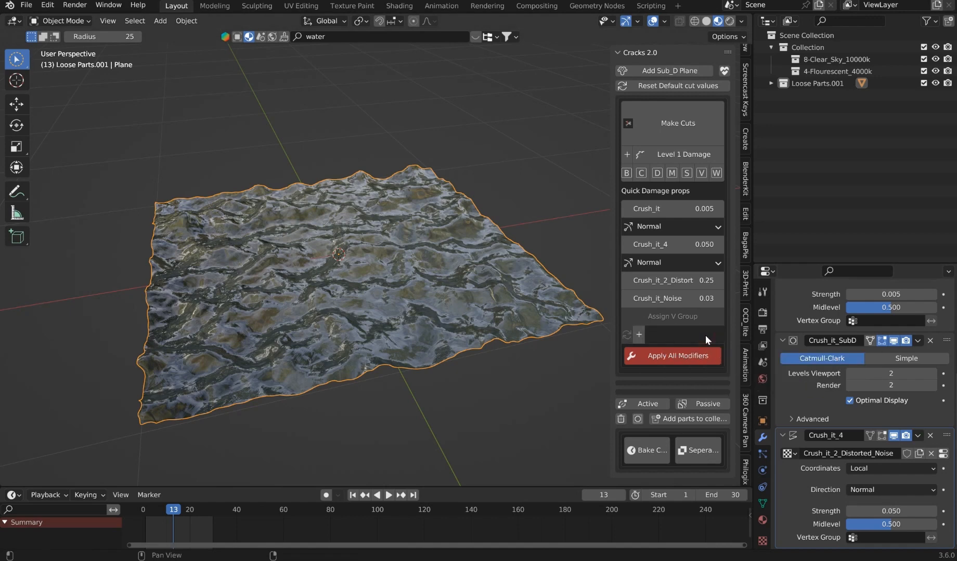
left_click(638, 334)
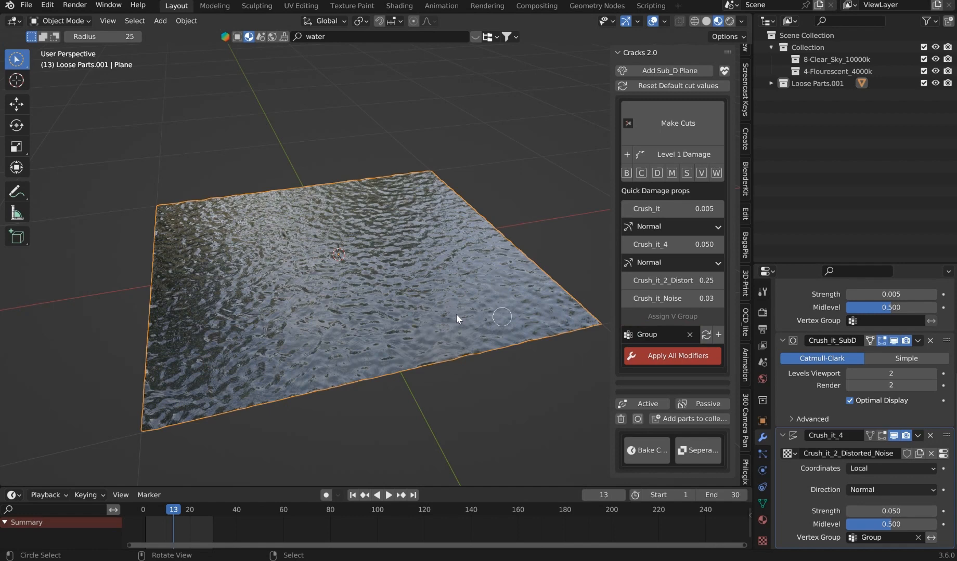
key("Tab")
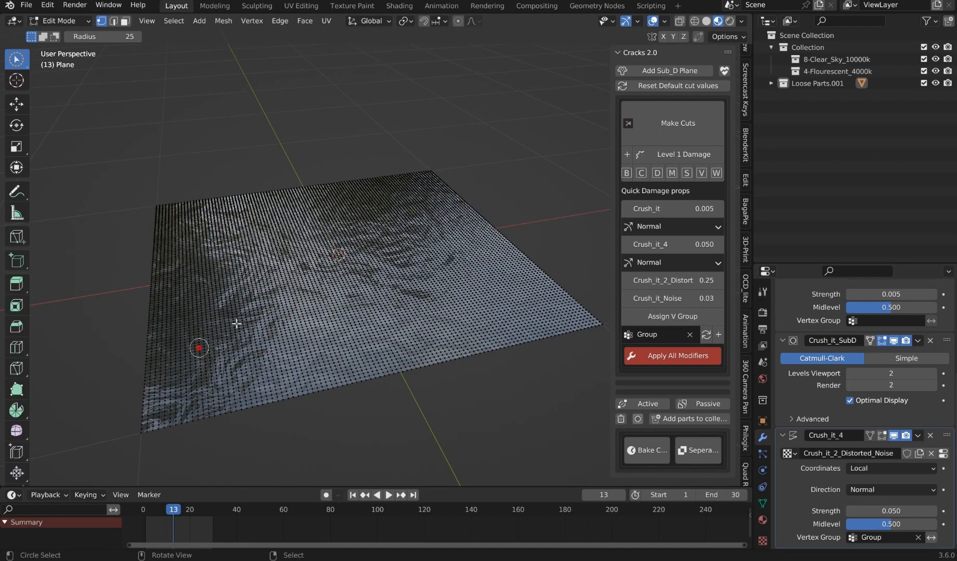
left_click_drag(198, 347, 317, 284)
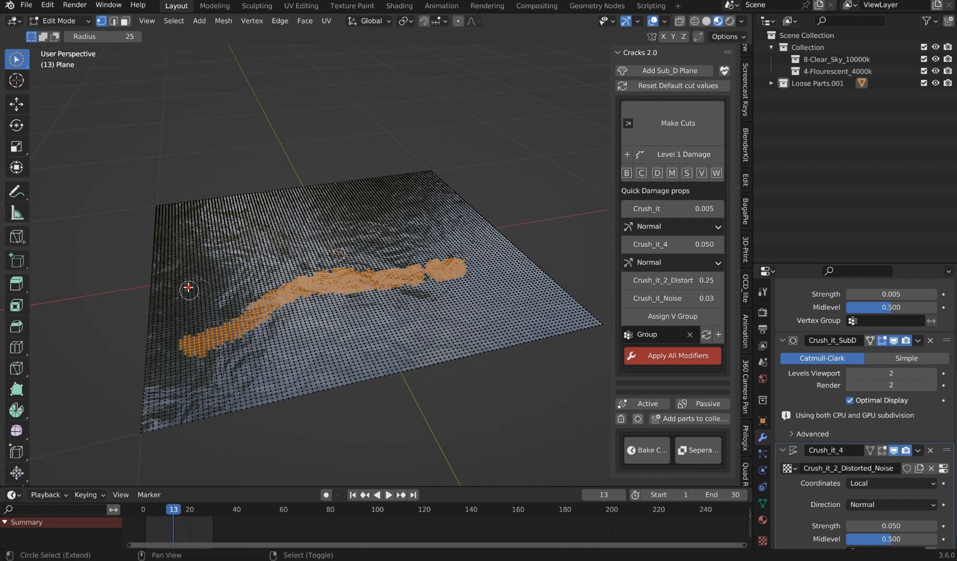
left_click_drag(189, 290, 433, 219)
type("water")
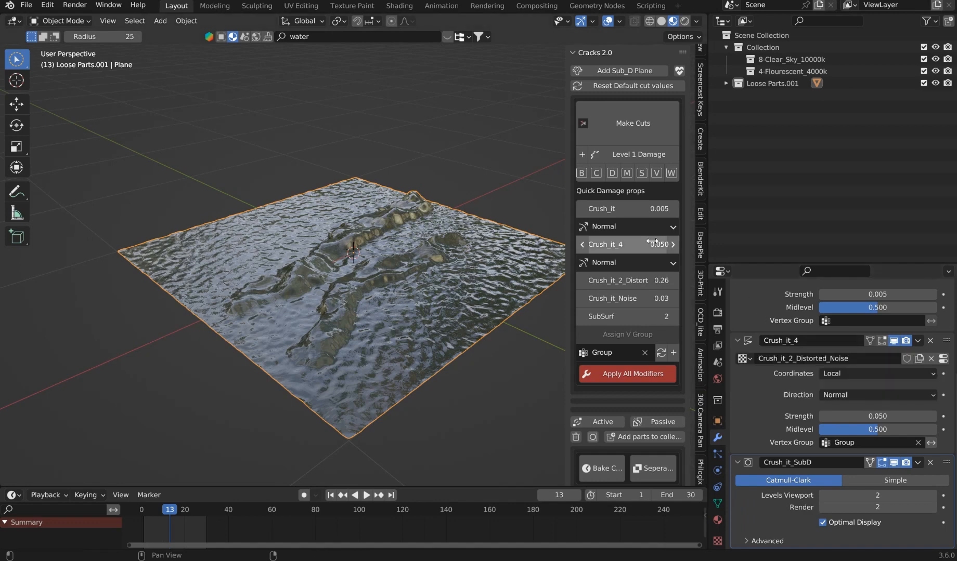
left_click_drag(634, 245, 604, 244)
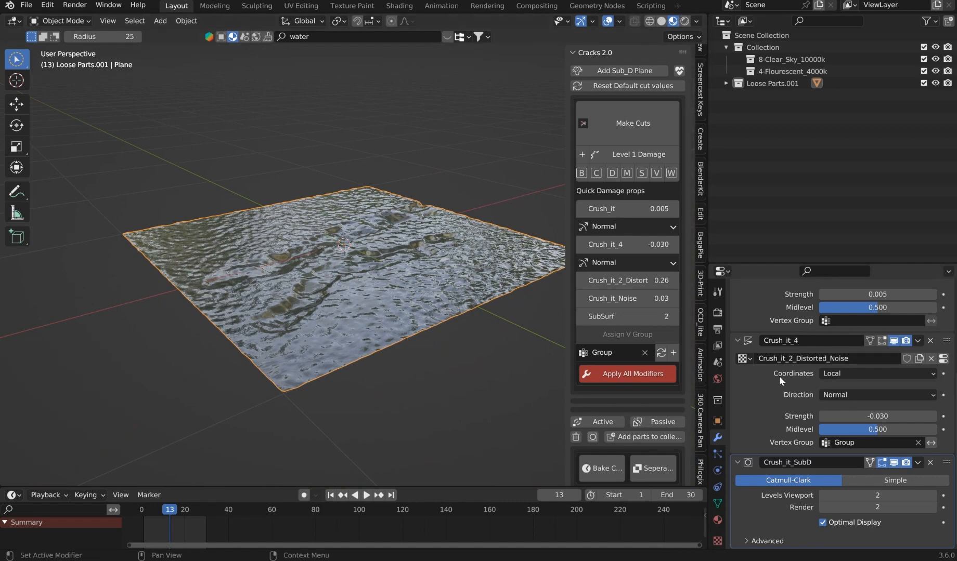
mouse_move(626, 263)
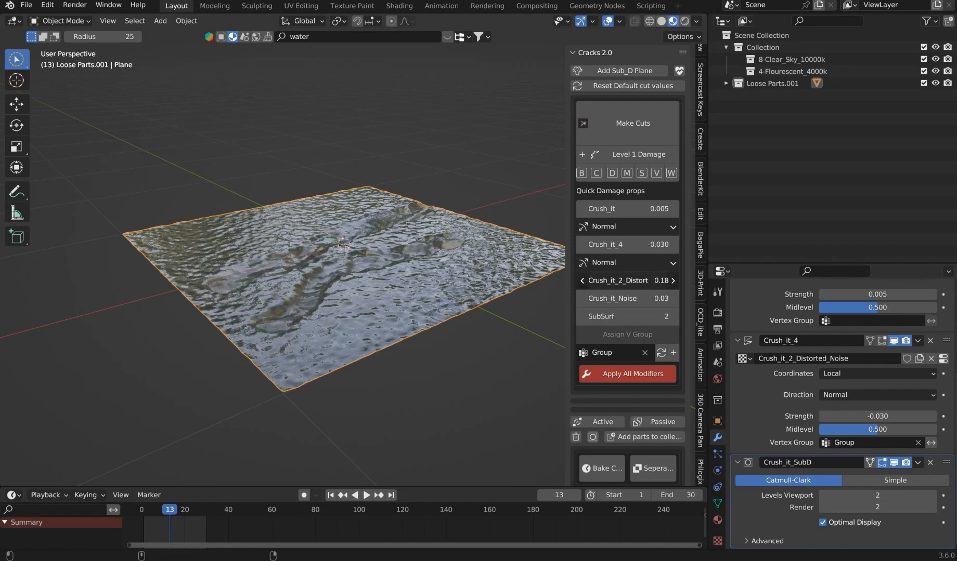
Lower the wave distortion to 0.01, then preview the animation at frames 20 and 29.
left_click_drag(634, 280, 604, 280)
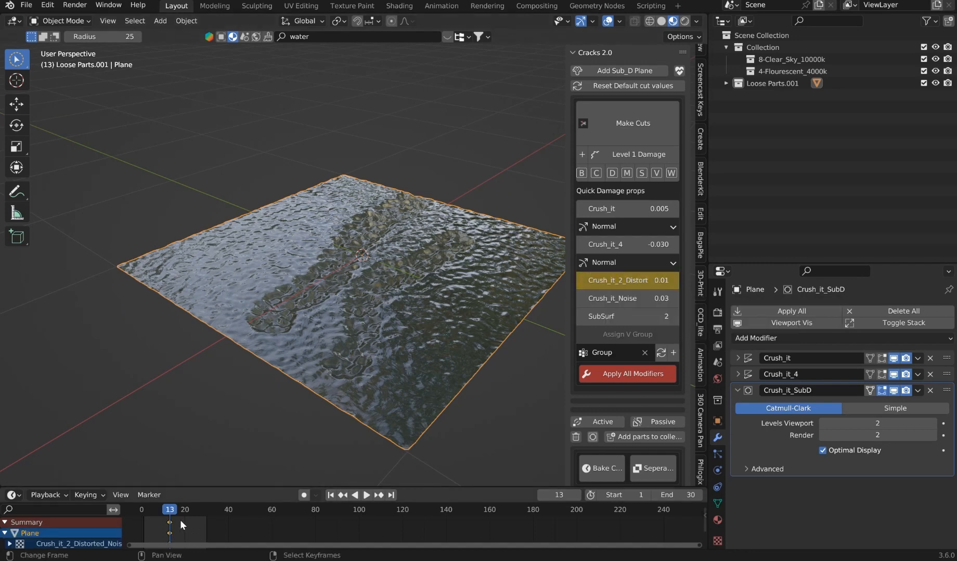
left_click(366, 494)
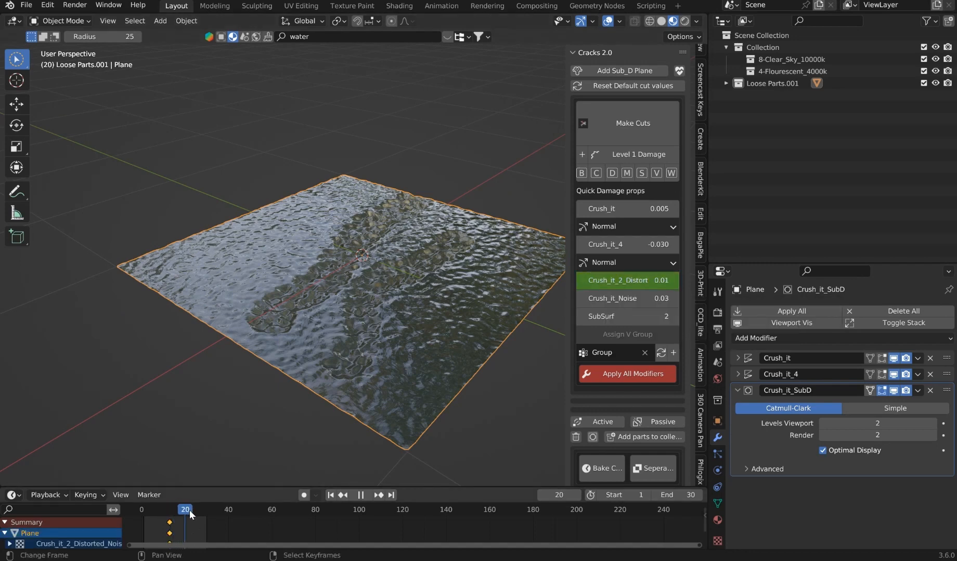
left_click(359, 495)
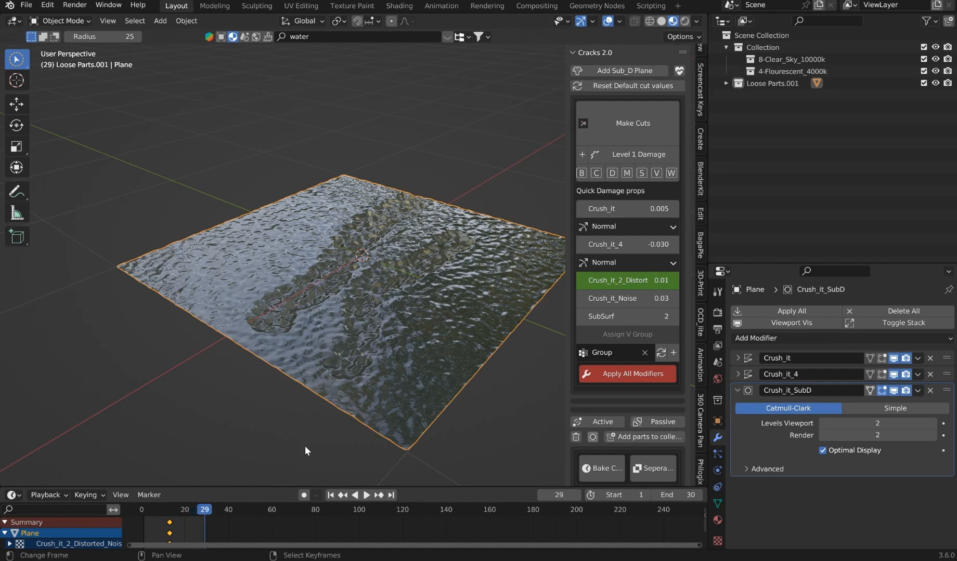